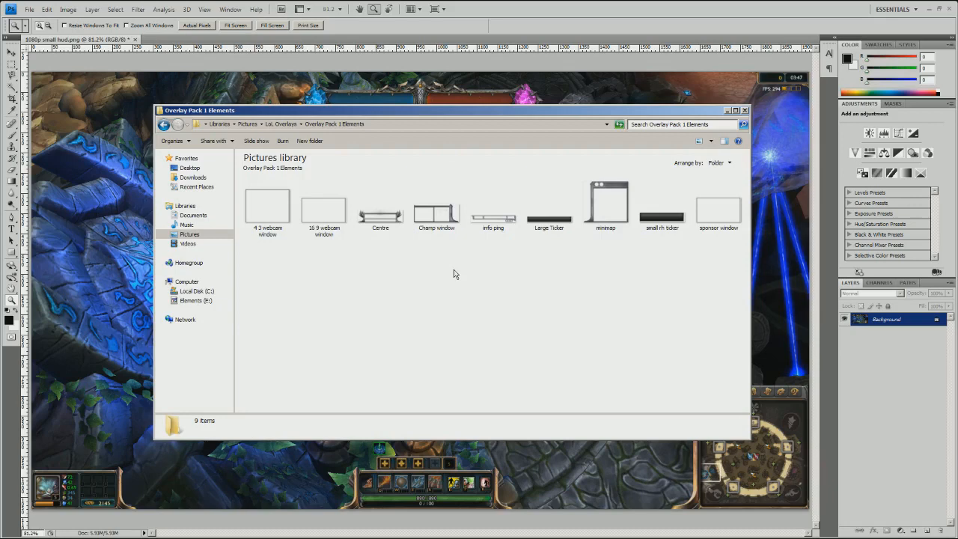
pyautogui.moveTo(586, 261)
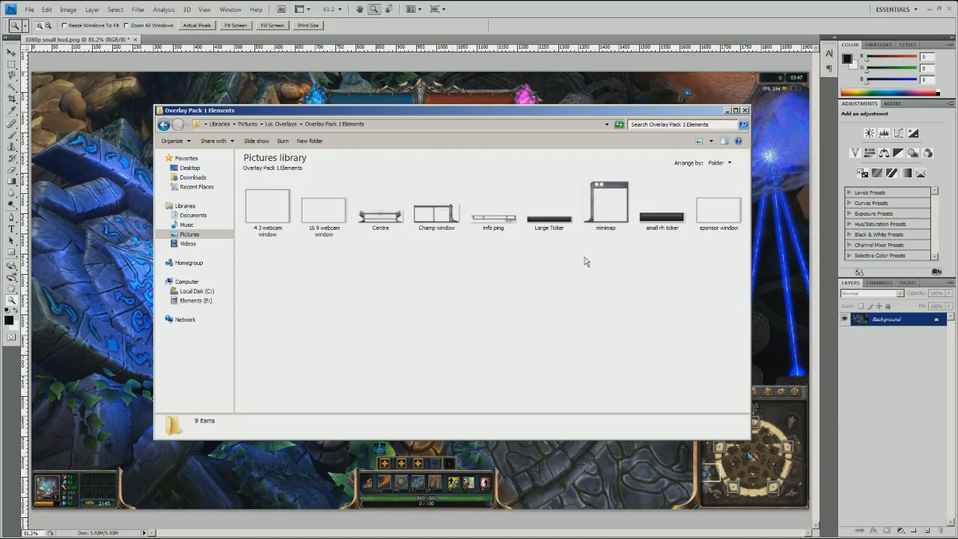
# Step: Minimize the Overlay Pack 1 Elements folder window to reveal the HUD screenshot
pyautogui.click(745, 110)
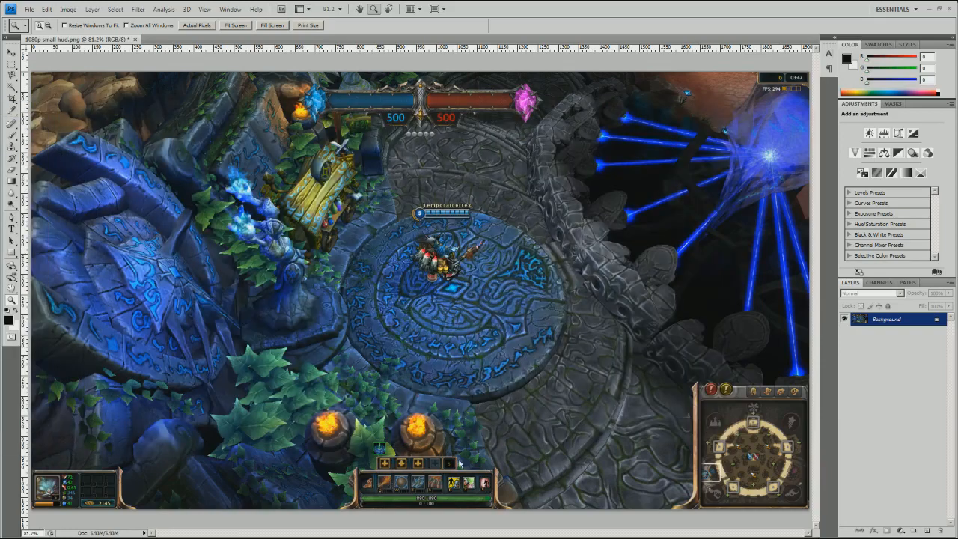
pyautogui.moveTo(775, 92)
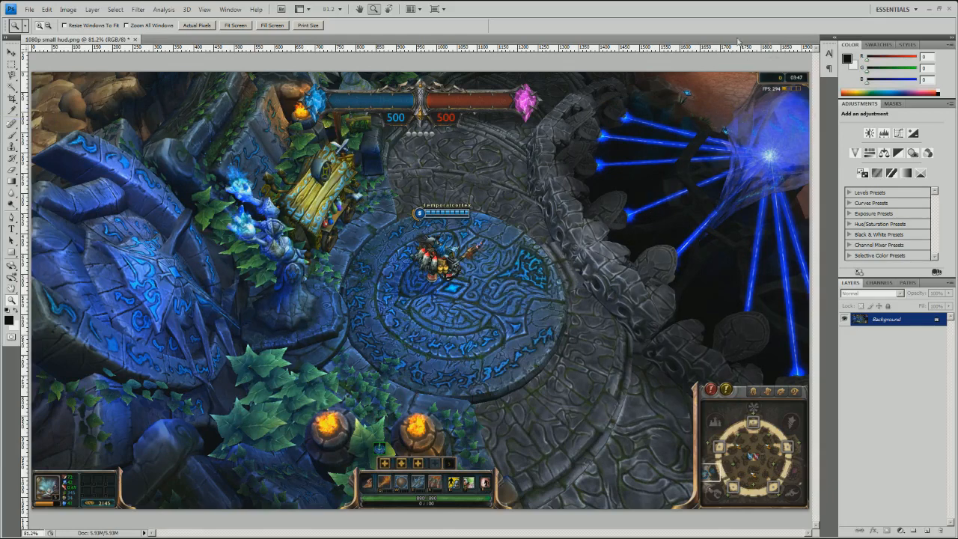
pyautogui.moveTo(764, 86)
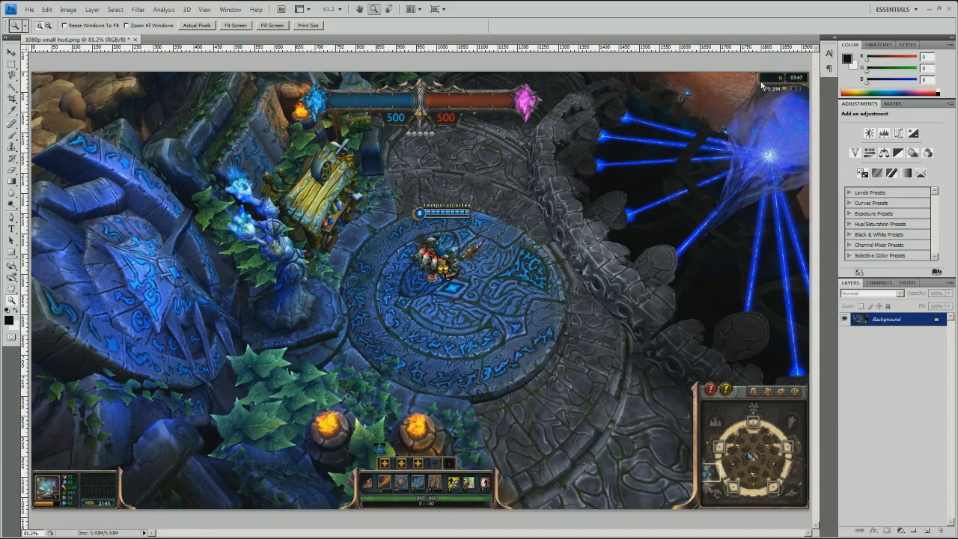
pyautogui.moveTo(764, 83)
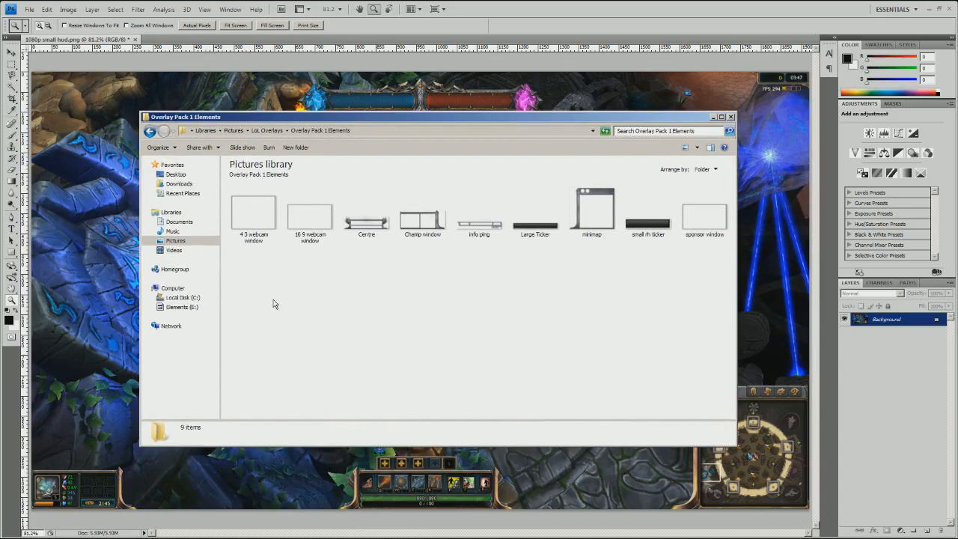
pyautogui.moveTo(401, 244)
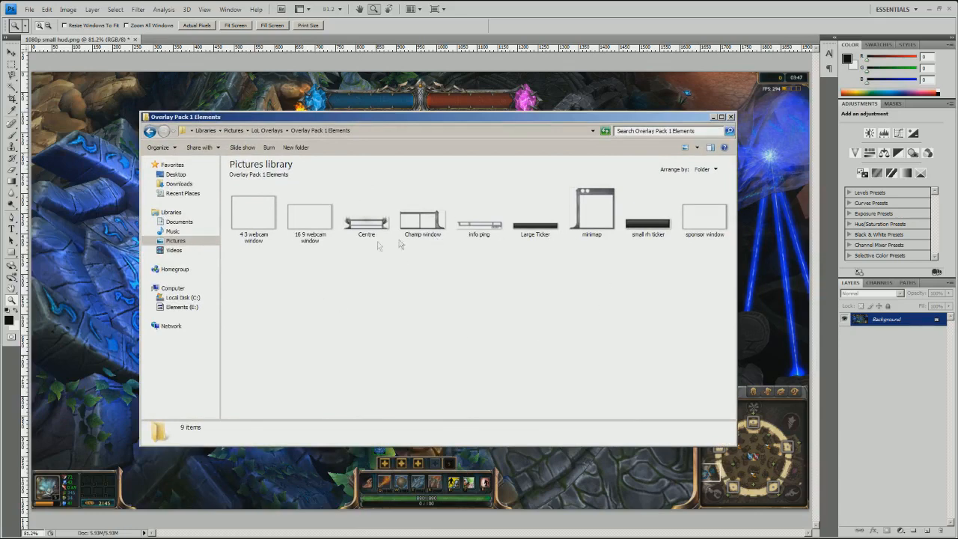
pyautogui.moveTo(531, 257)
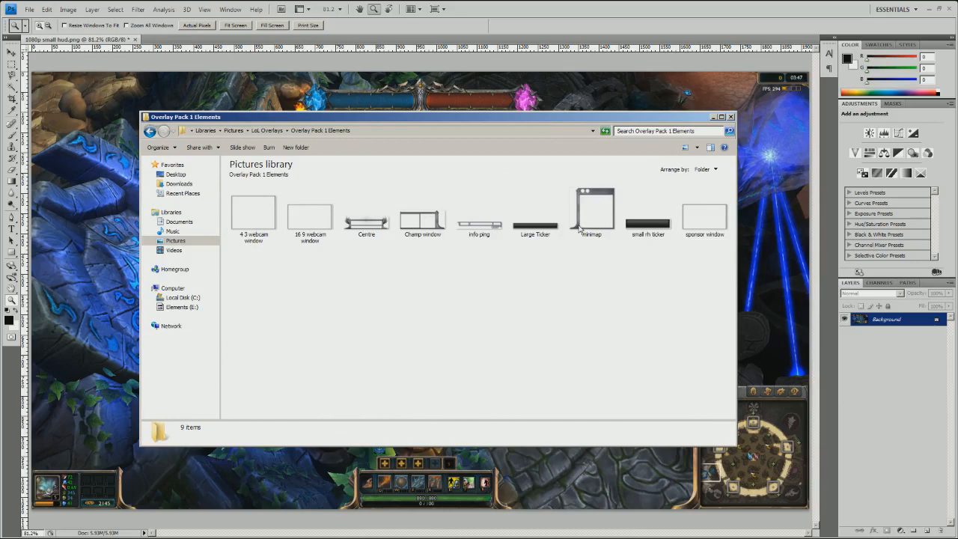
pyautogui.moveTo(374, 230)
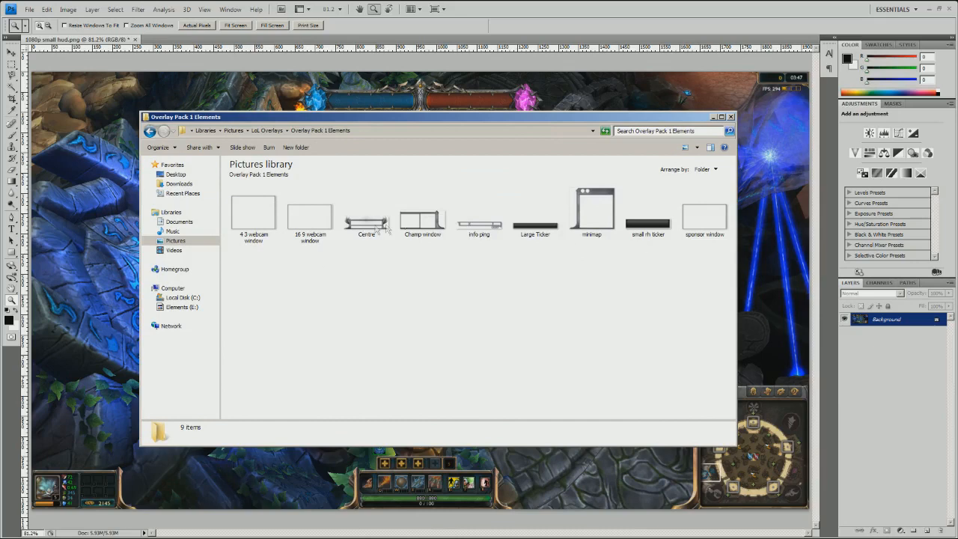
pyautogui.moveTo(377, 238)
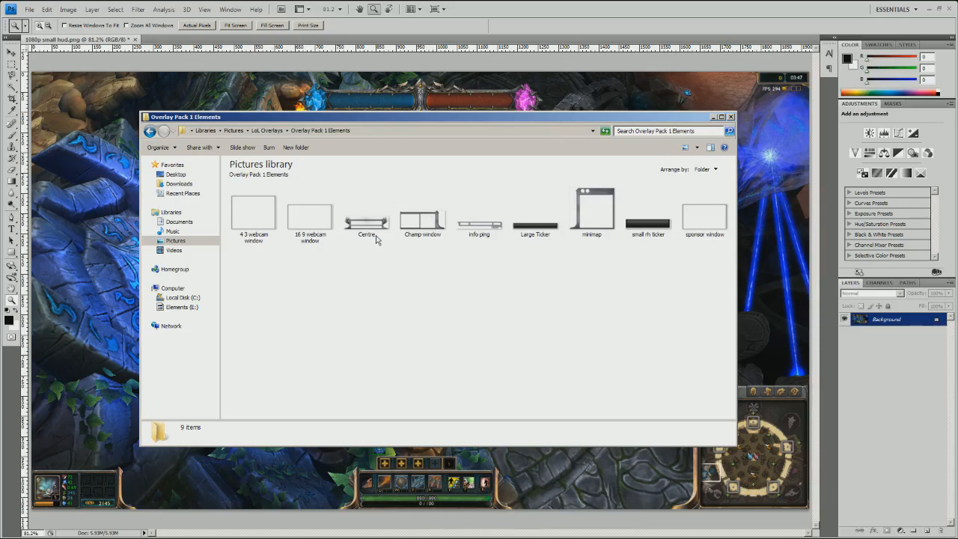
pyautogui.moveTo(277, 339)
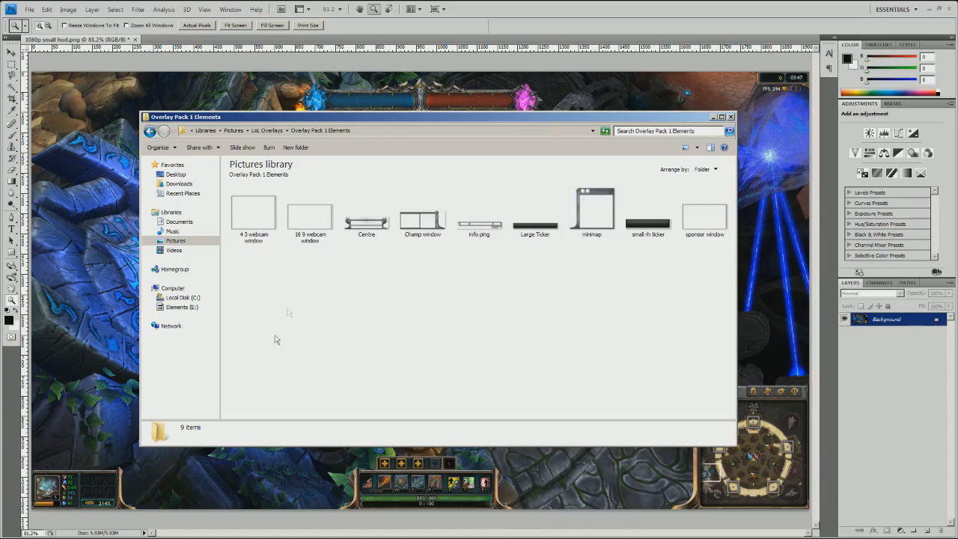
pyautogui.moveTo(423, 367)
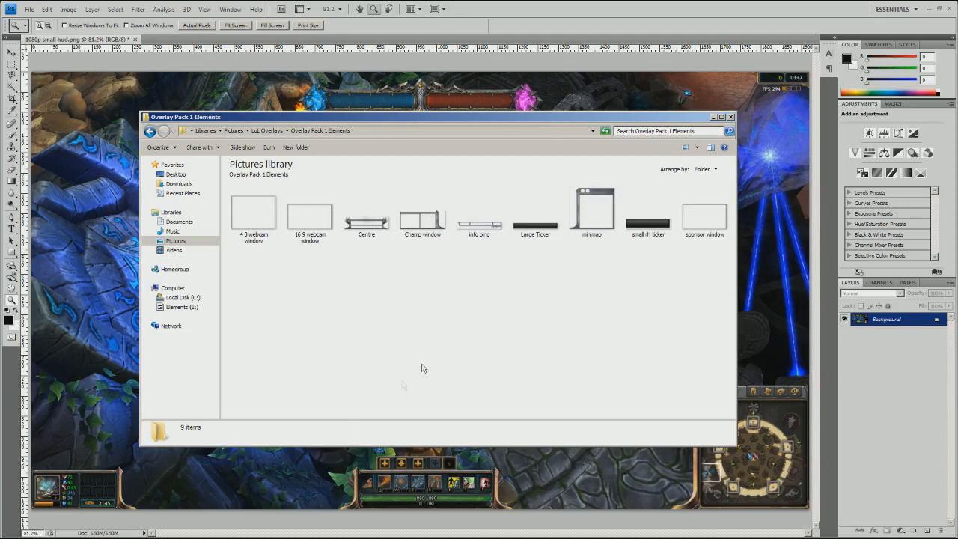
pyautogui.moveTo(395, 197)
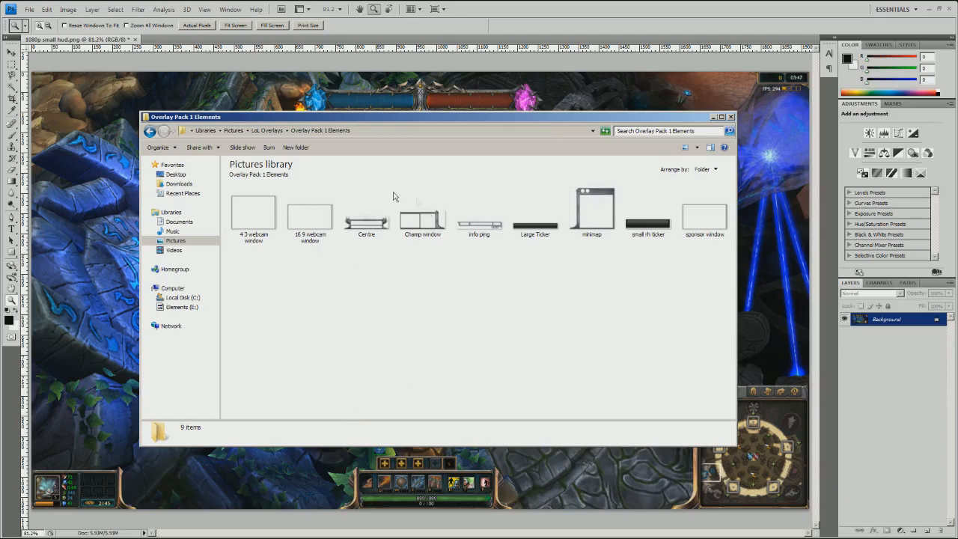
pyautogui.moveTo(363, 121)
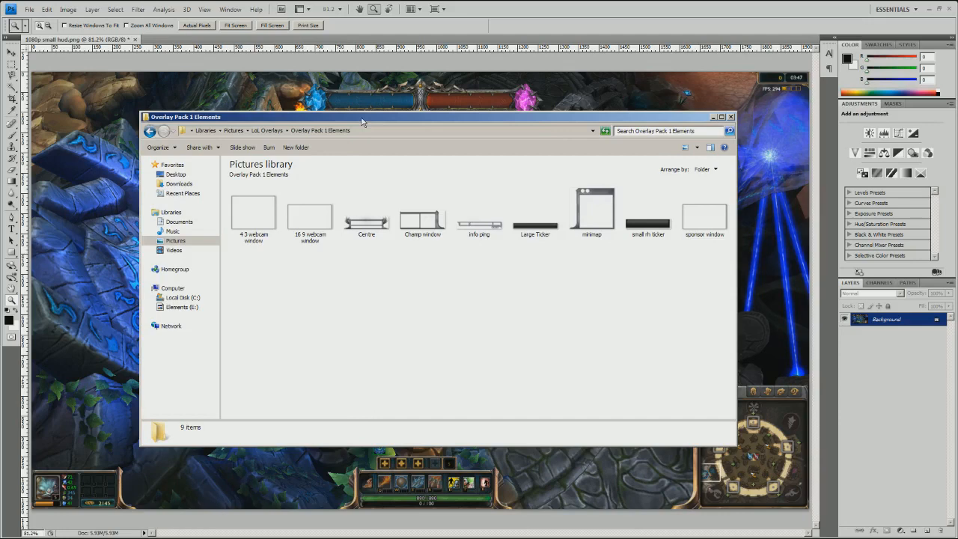
pyautogui.moveTo(344, 252)
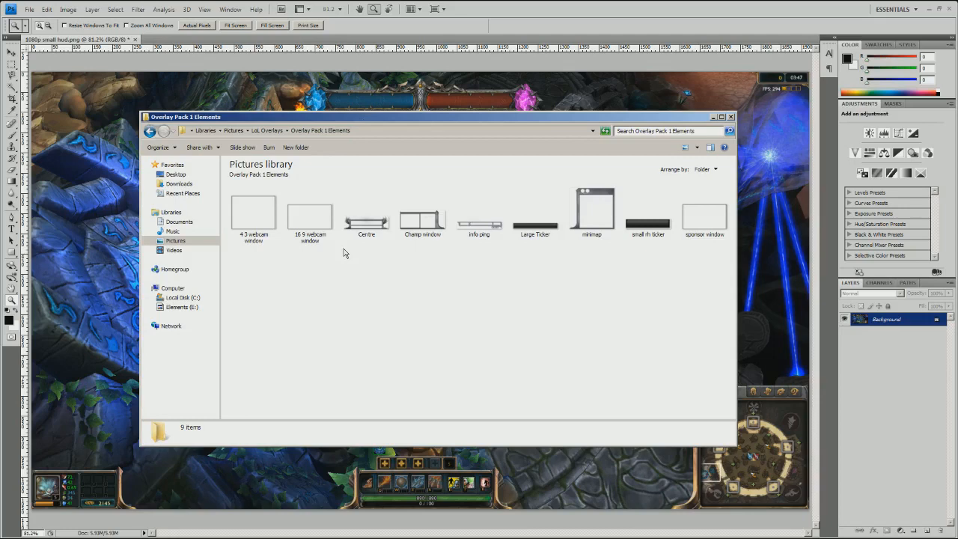
pyautogui.moveTo(367, 228)
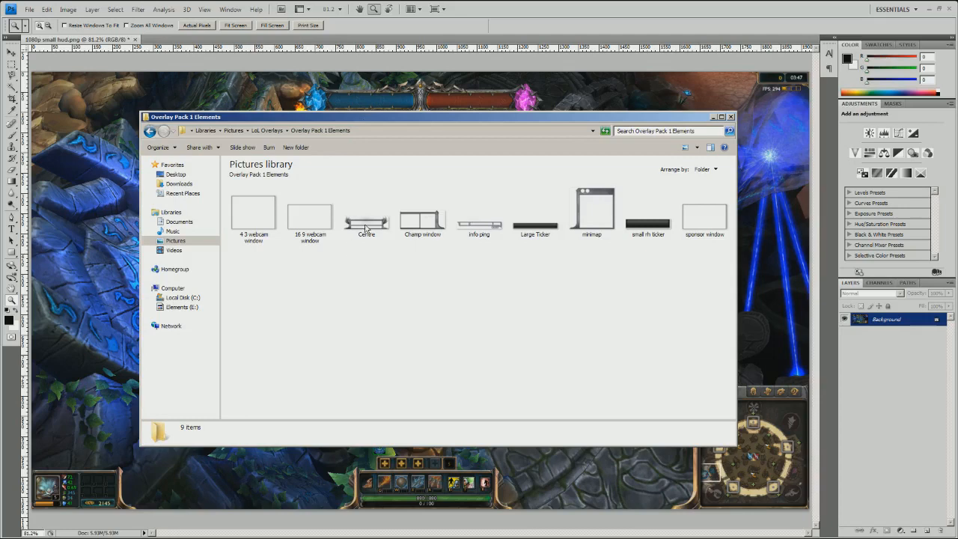
pyautogui.moveTo(339, 227)
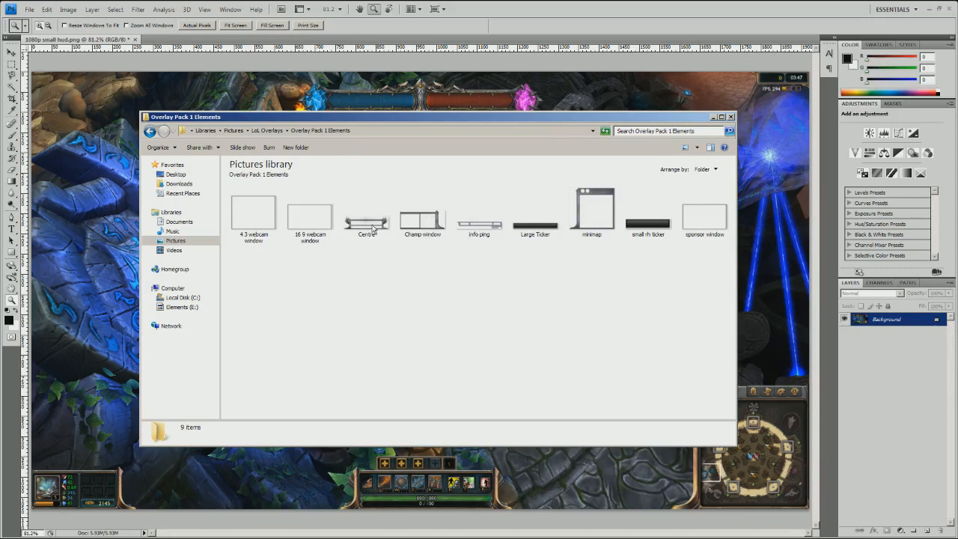
# Step: Open Centre.png into Photoshop as Layer 1 over the ability bar
pyautogui.click(367, 214)
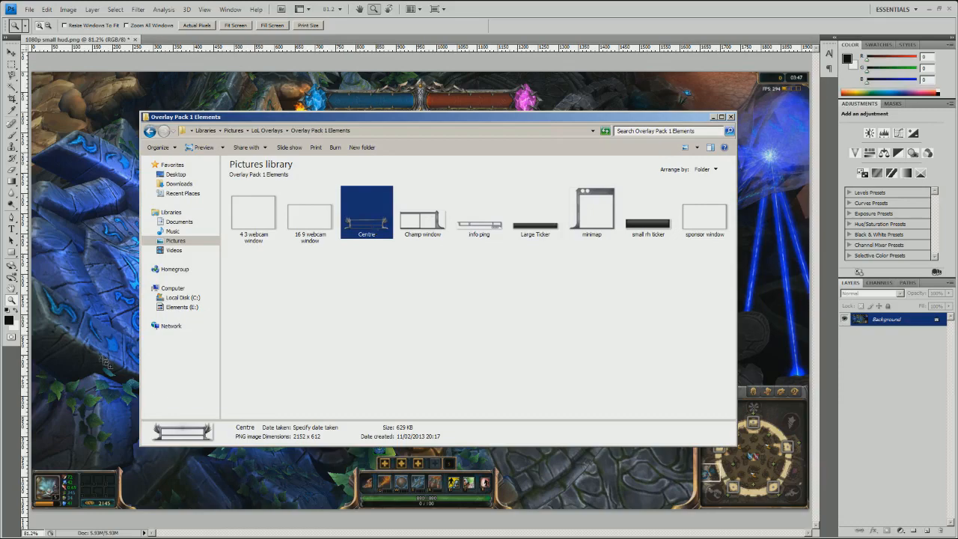
pyautogui.doubleClick(367, 211)
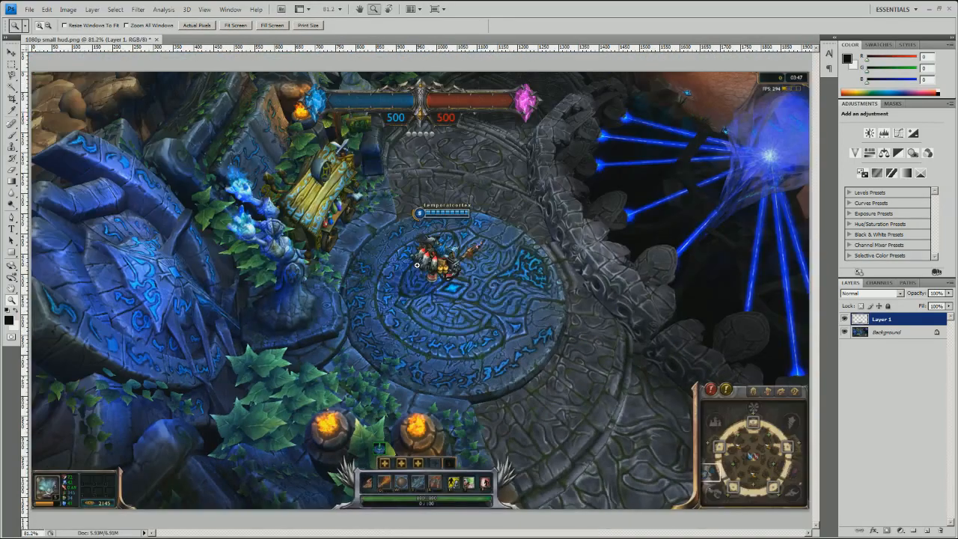
pyautogui.moveTo(668, 392)
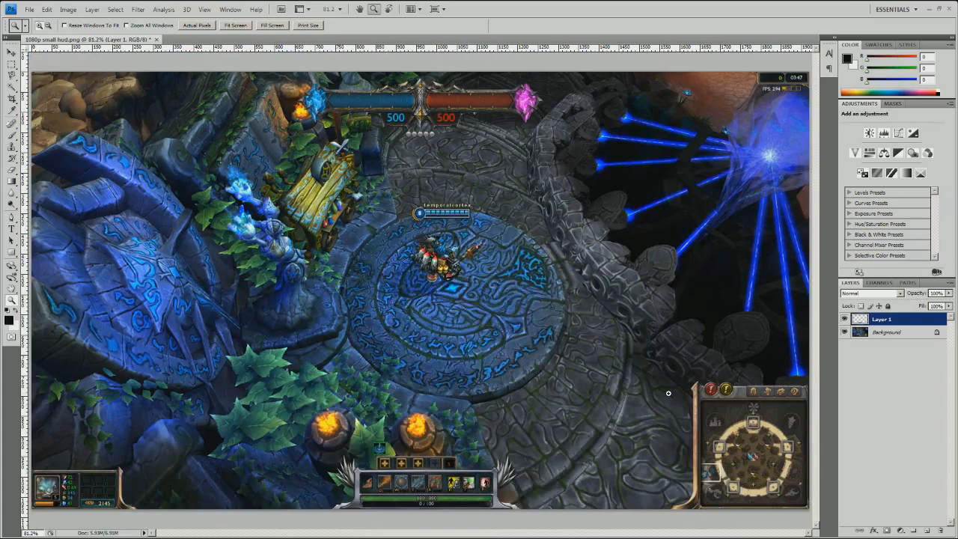
pyautogui.moveTo(197, 276)
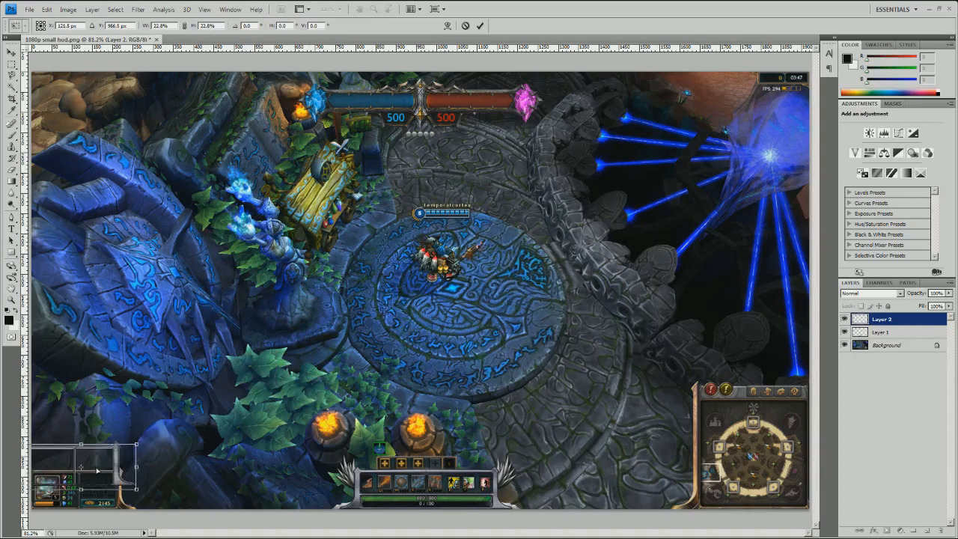
# Step: Scale the champ window overlay onto the bottom-left stats panel and open transform options
pyautogui.moveTo(97, 470); pyautogui.dragTo(118, 486)
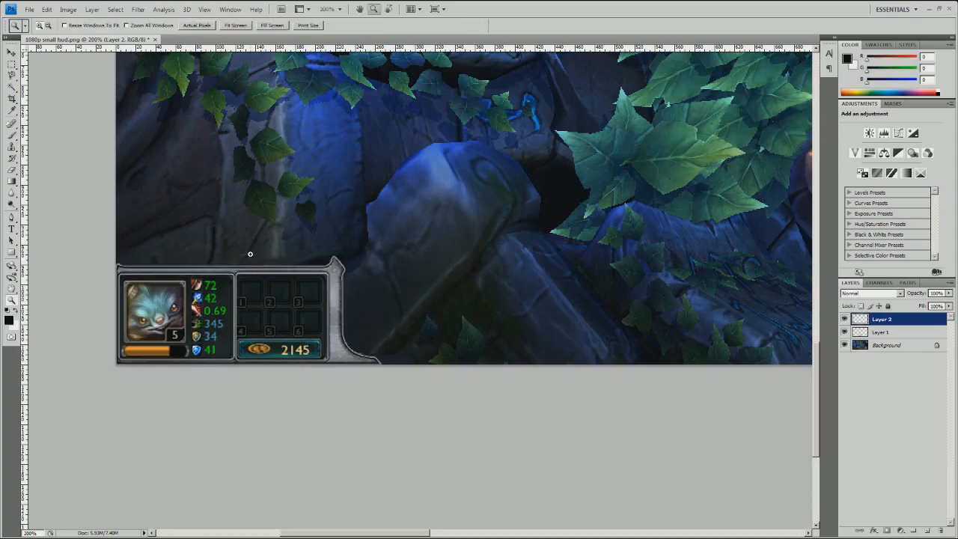
pyautogui.moveTo(320, 297)
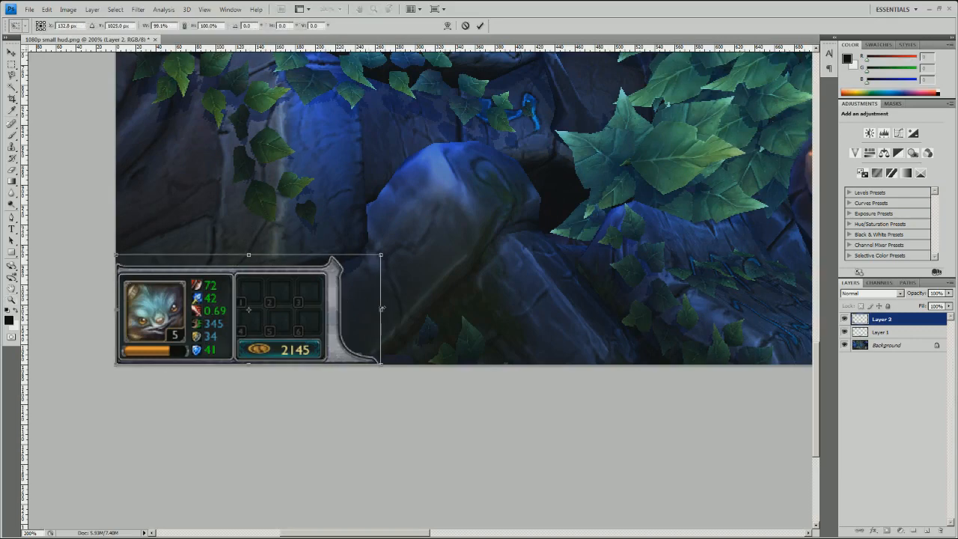
pyautogui.rightClick(408, 322)
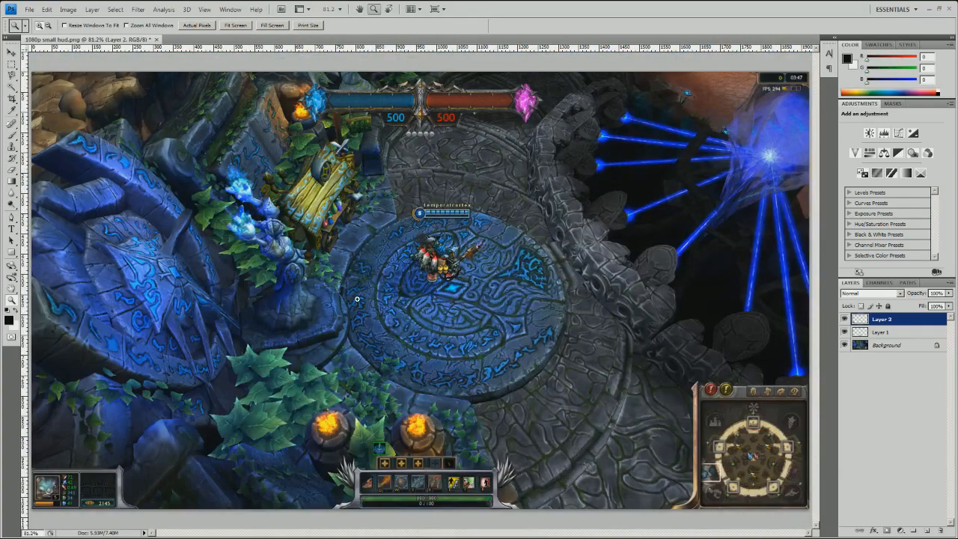
pyautogui.moveTo(344, 298)
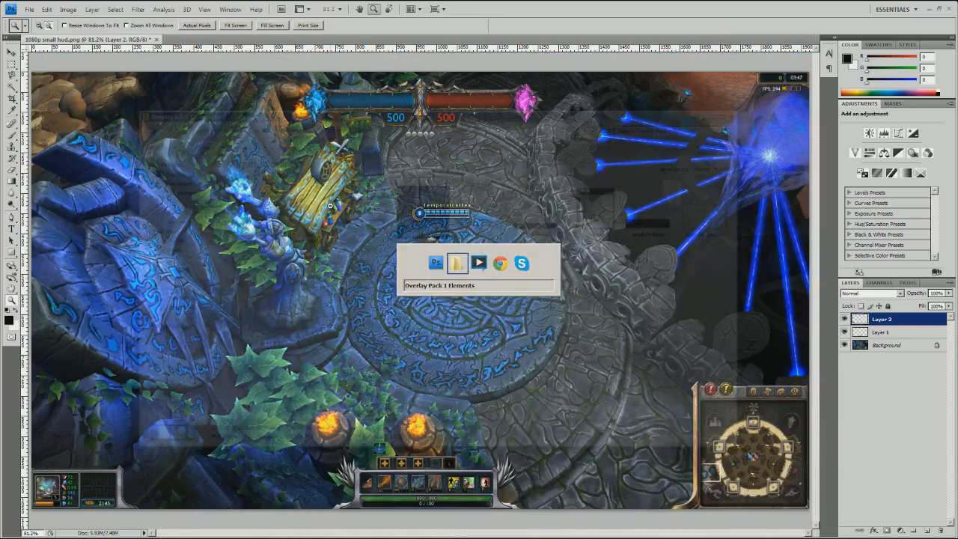
# Step: Preview the Champ window, webcam window and ticker overlay elements in the folder
pyautogui.click(457, 263)
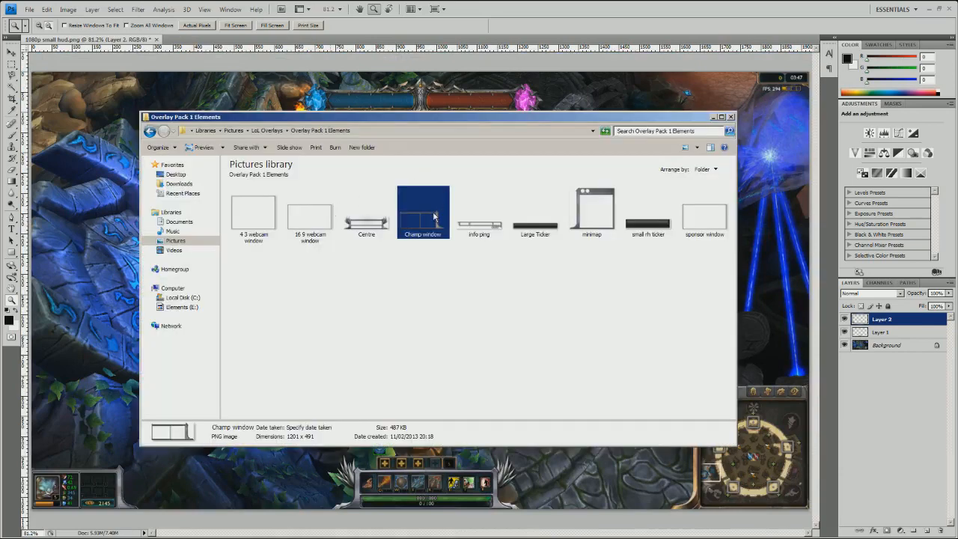
pyautogui.moveTo(457, 235)
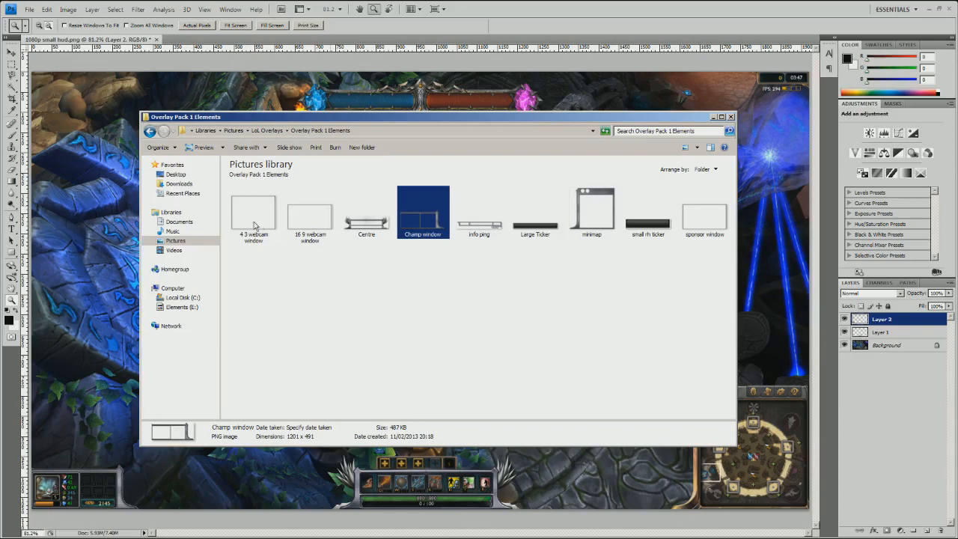
pyautogui.click(253, 212)
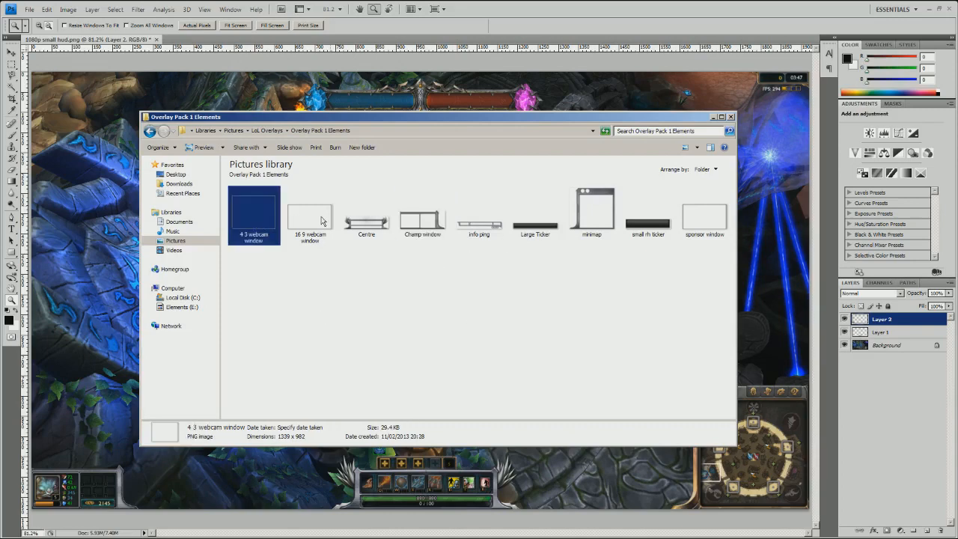
pyautogui.click(310, 214)
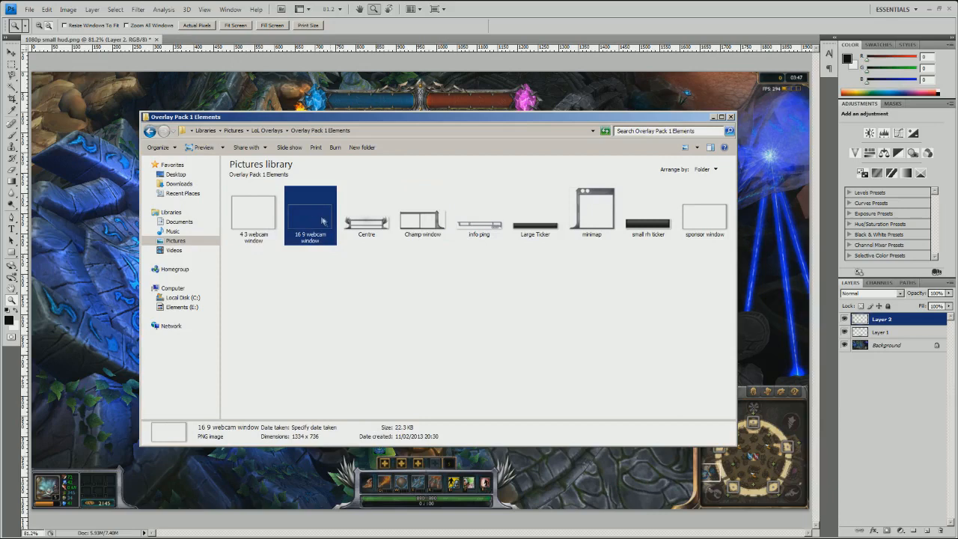
pyautogui.click(535, 209)
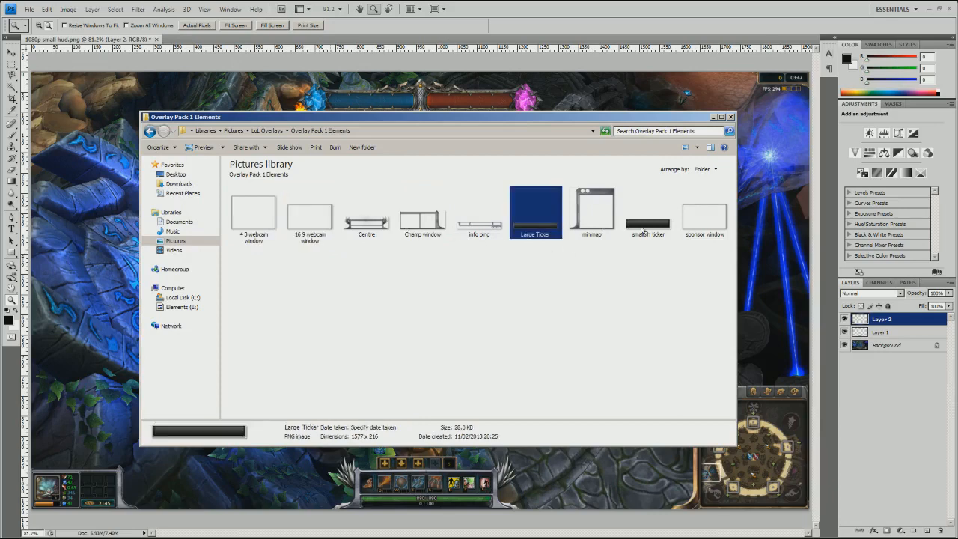
pyautogui.click(648, 214)
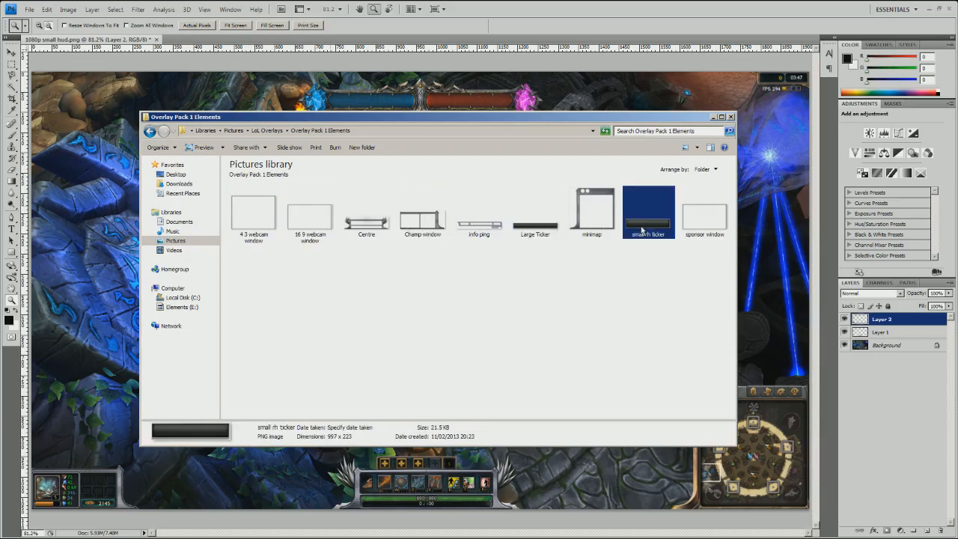
pyautogui.click(535, 212)
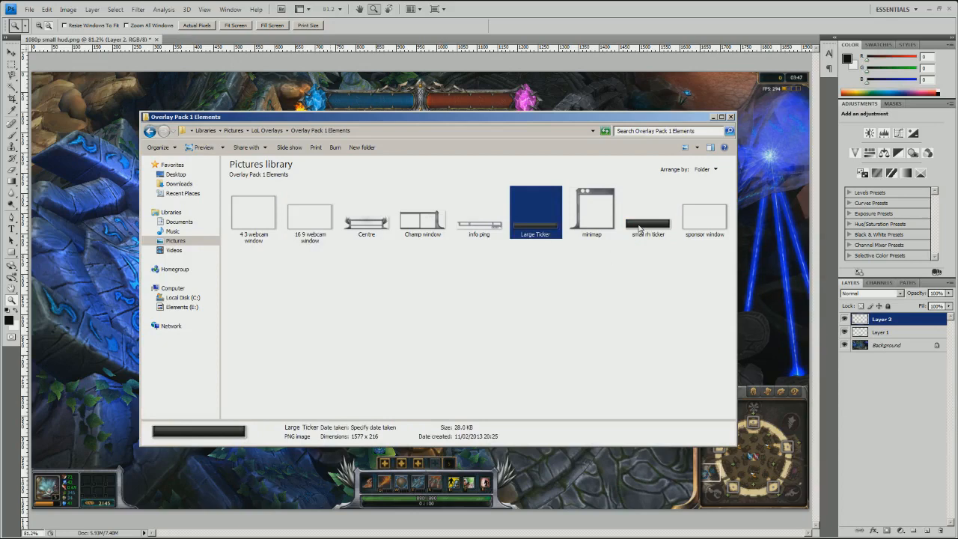
# Step: Place the minimap overlay as Layer 3 and fit the screenshot on screen
pyautogui.click(592, 214)
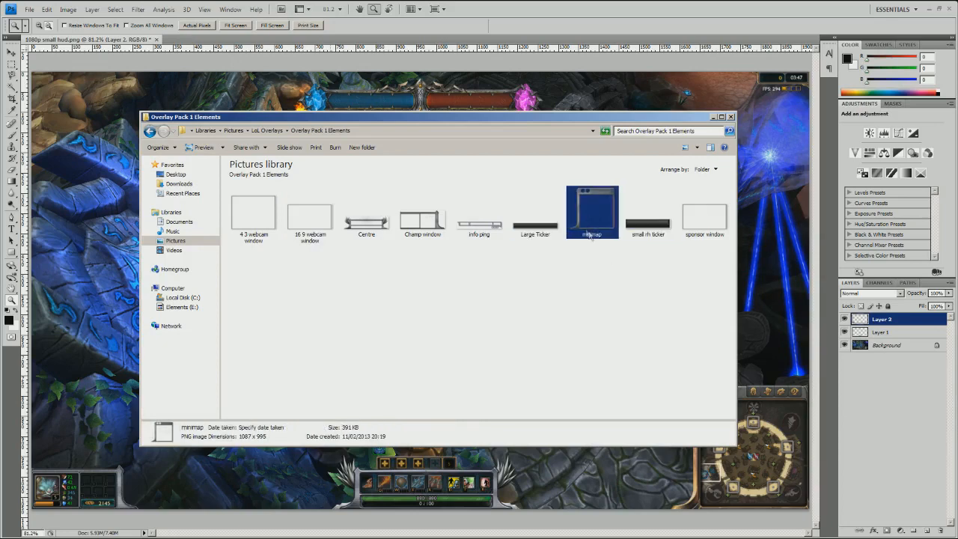
pyautogui.moveTo(601, 218)
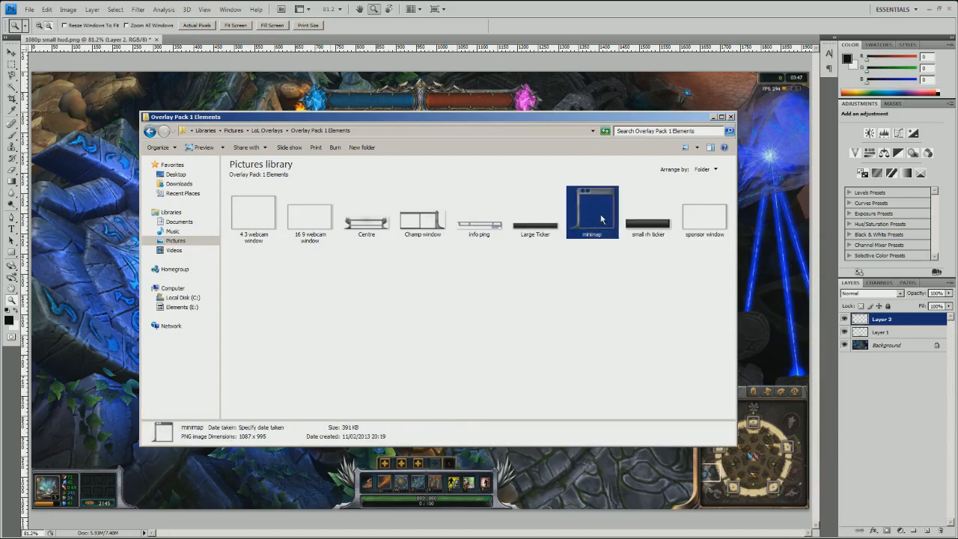
pyautogui.doubleClick(592, 209)
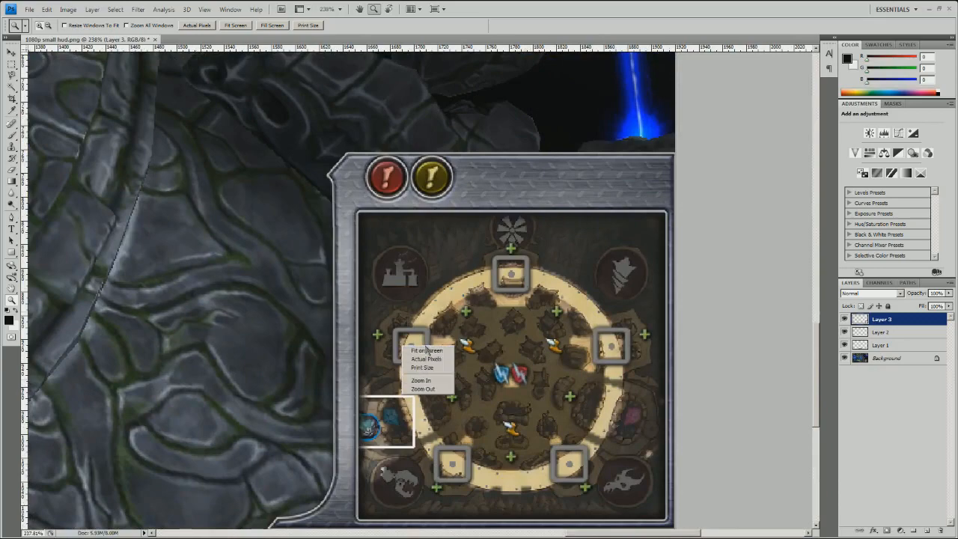
pyautogui.click(426, 350)
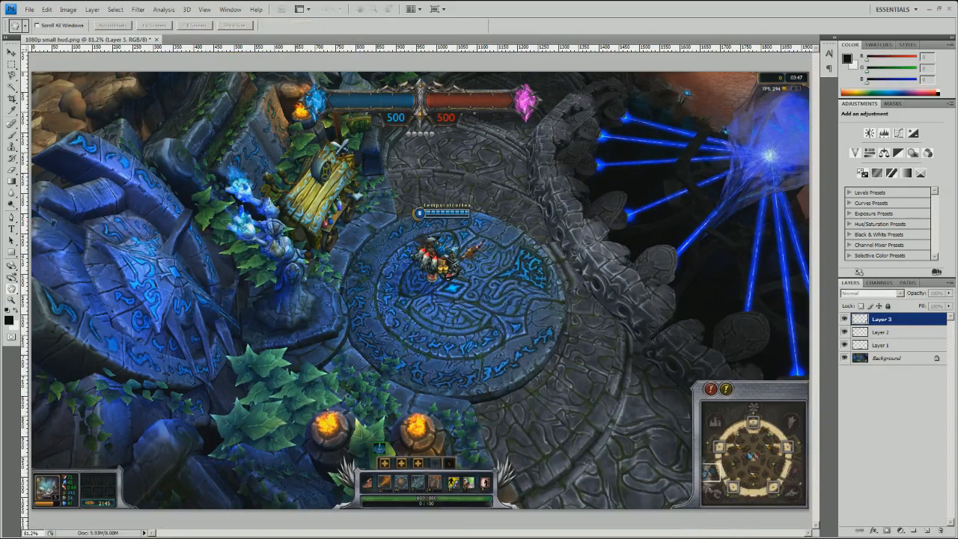
# Step: Give Layer 3 Drop Shadow and Inner Shadow, then copy the style to Layers 2 and 1
pyautogui.doubleClick(882, 319)
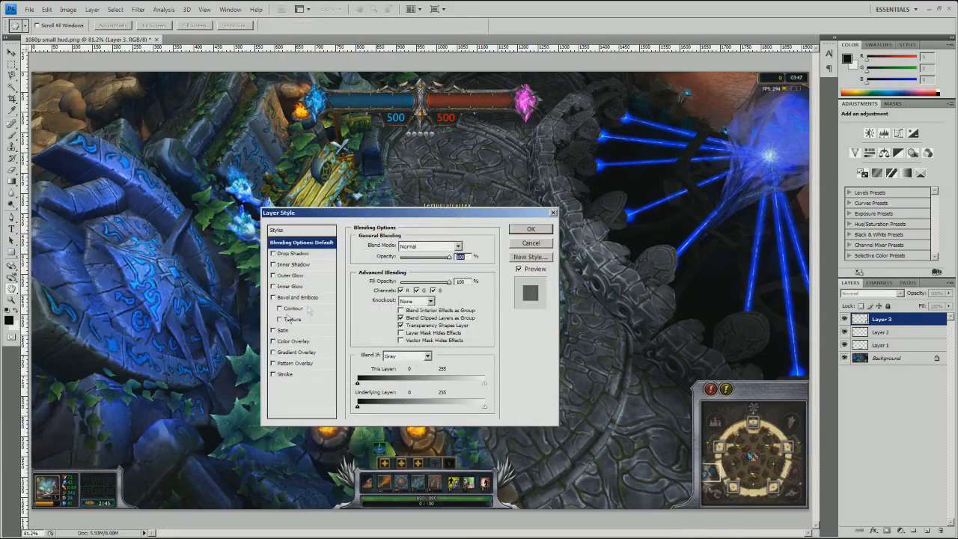
pyautogui.click(293, 253)
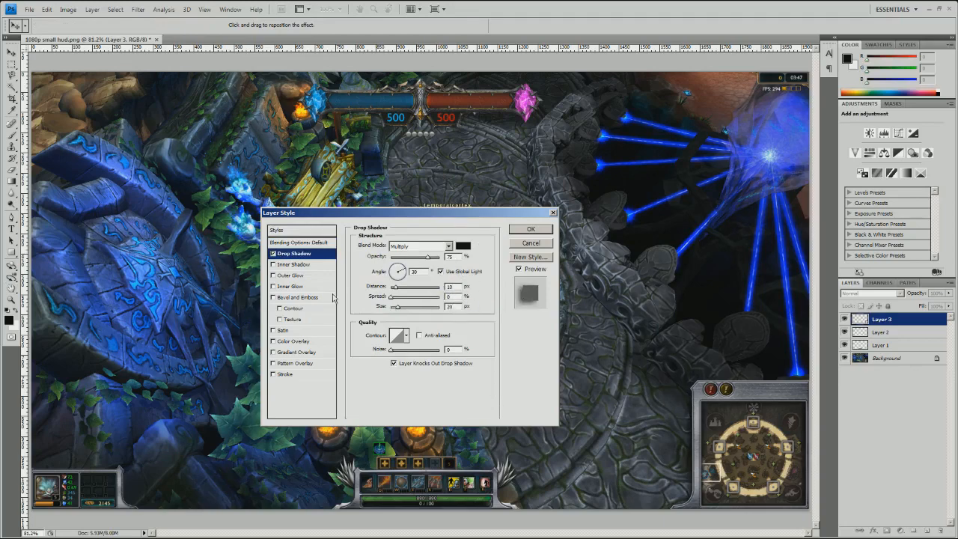
pyautogui.click(291, 286)
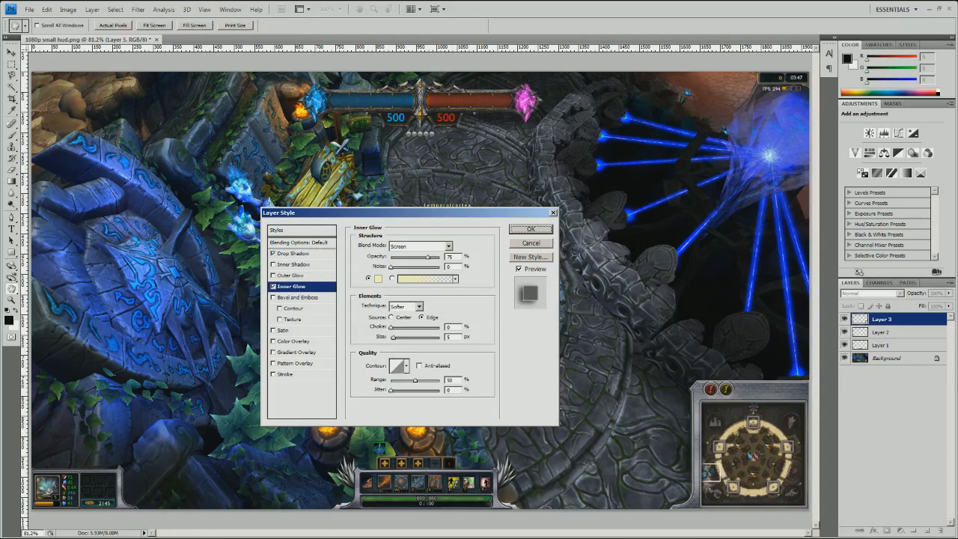
pyautogui.click(295, 265)
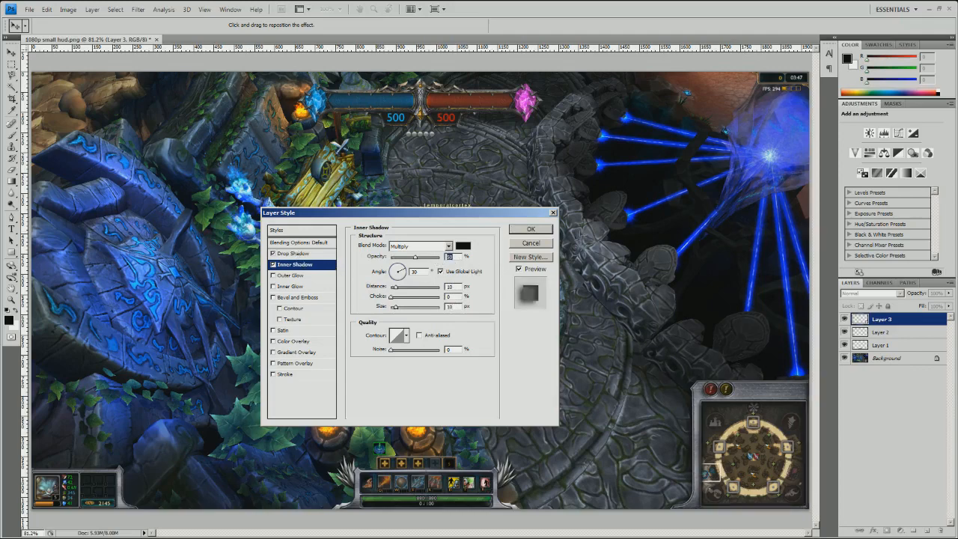
pyautogui.click(294, 253)
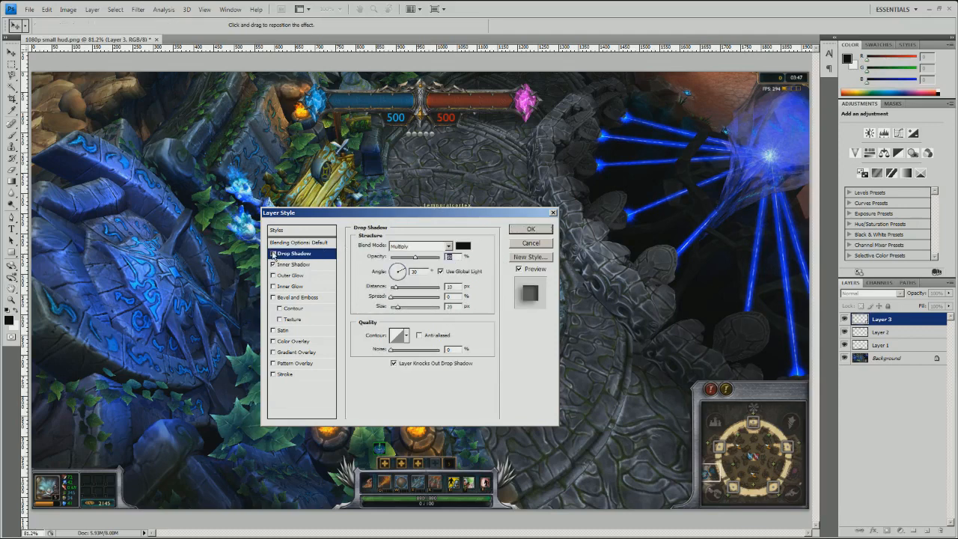
pyautogui.click(531, 229)
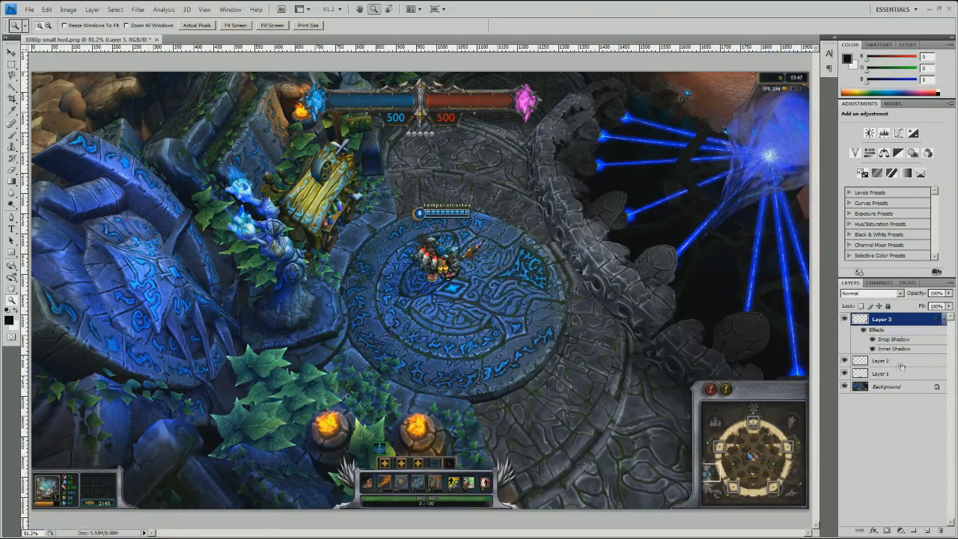
pyautogui.click(881, 360)
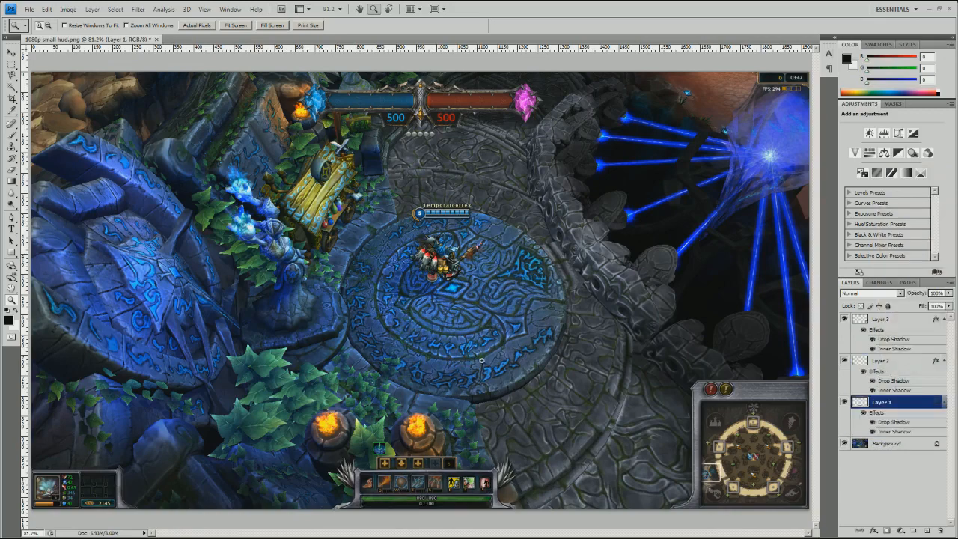
pyautogui.moveTo(342, 234)
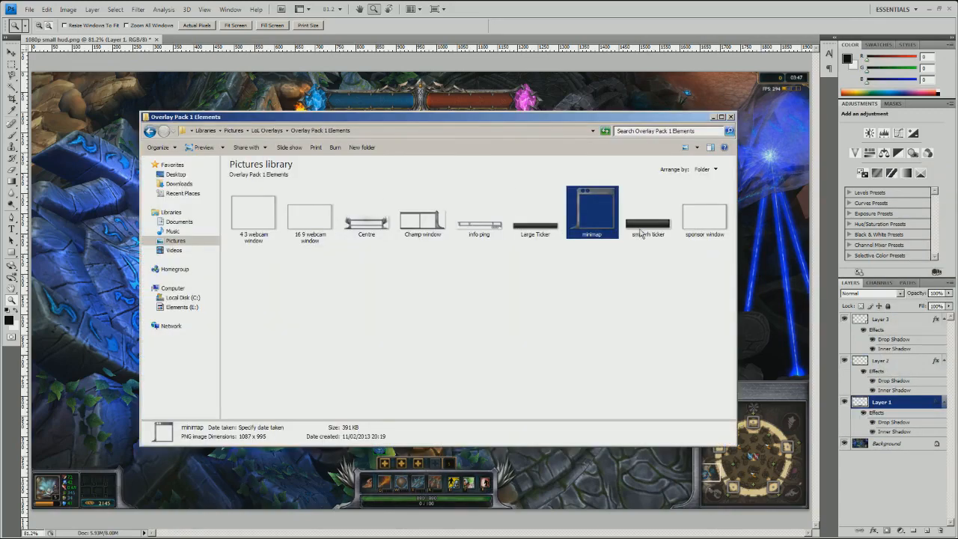
# Step: Place small rh ticker as Layer 4, flipped horizontally and shrunk above the minimap frame
pyautogui.doubleClick(649, 212)
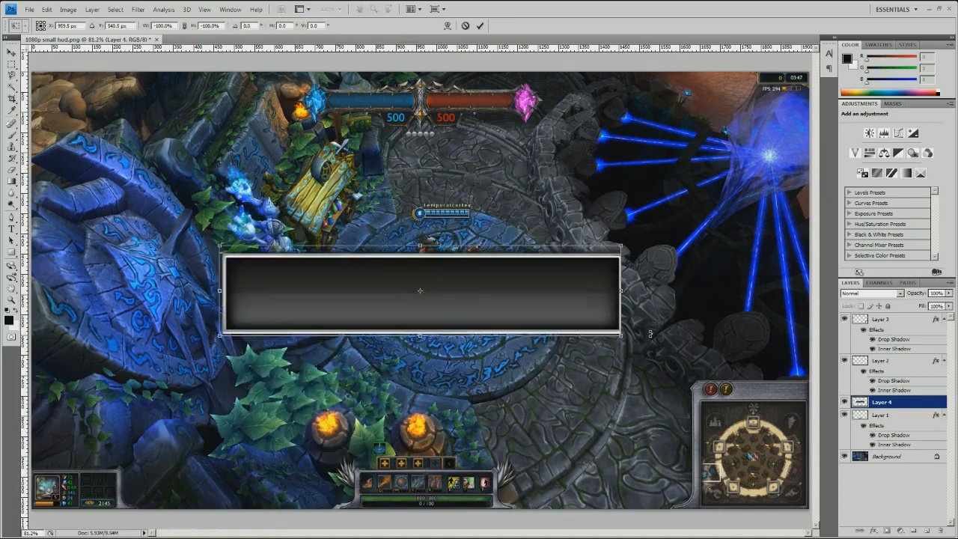
pyautogui.rightClick(419, 290)
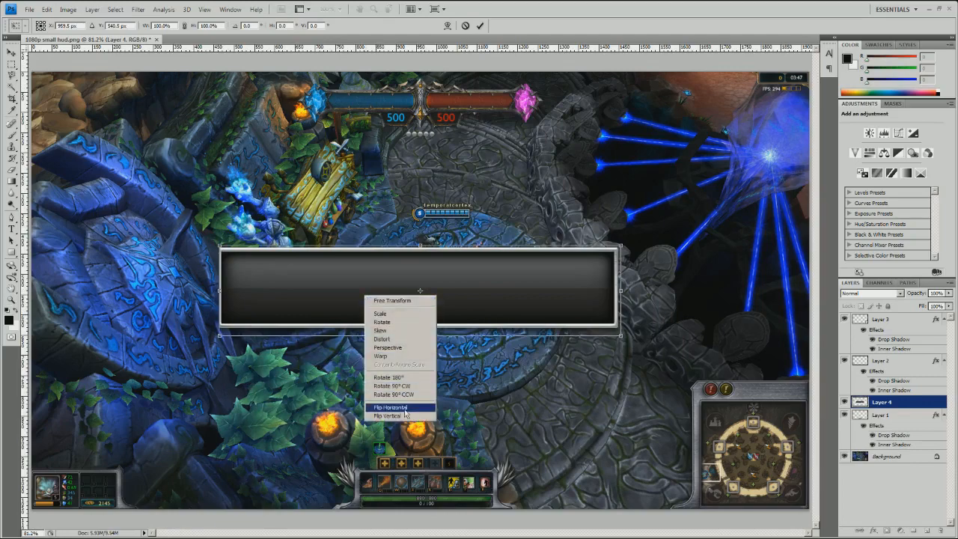
pyautogui.click(390, 407)
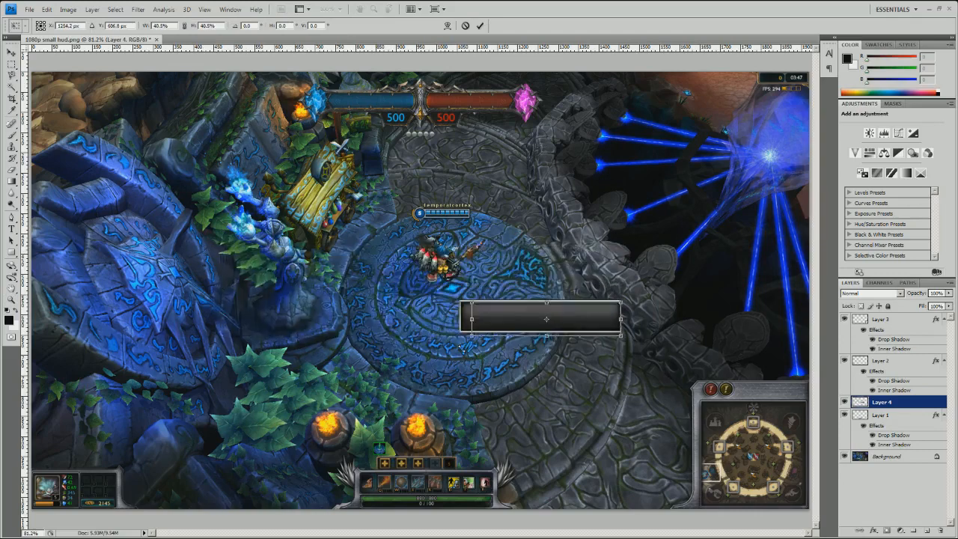
pyautogui.moveTo(547, 320); pyautogui.dragTo(728, 346)
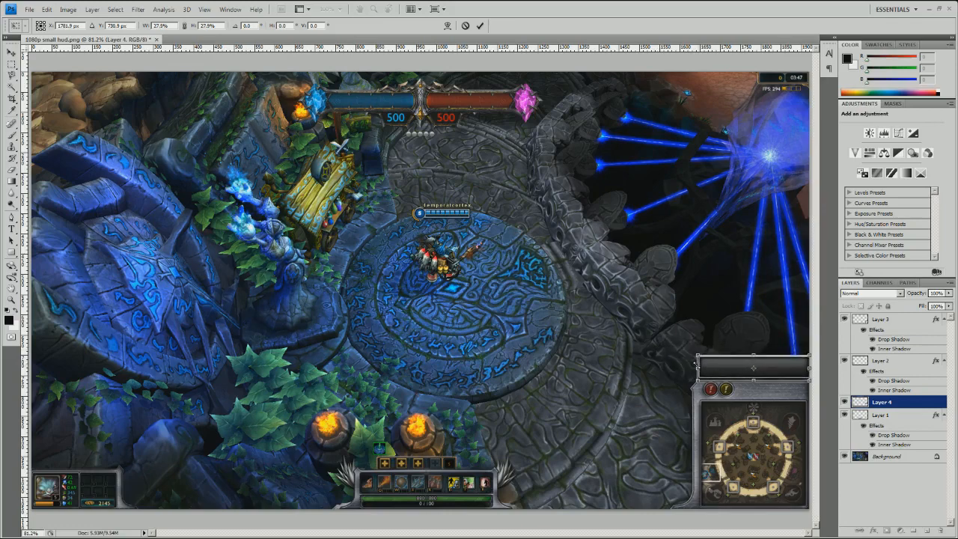
pyautogui.moveTo(685, 363)
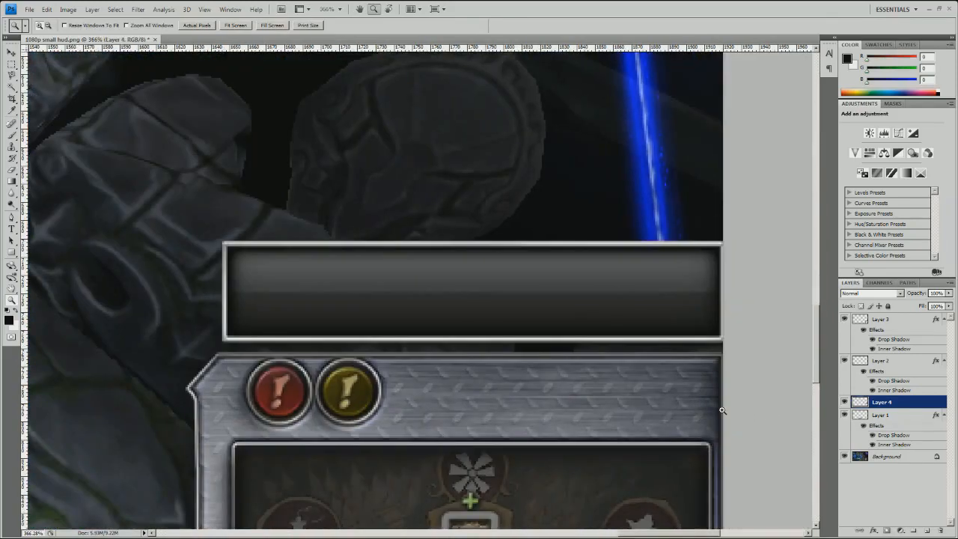
pyautogui.click(11, 53)
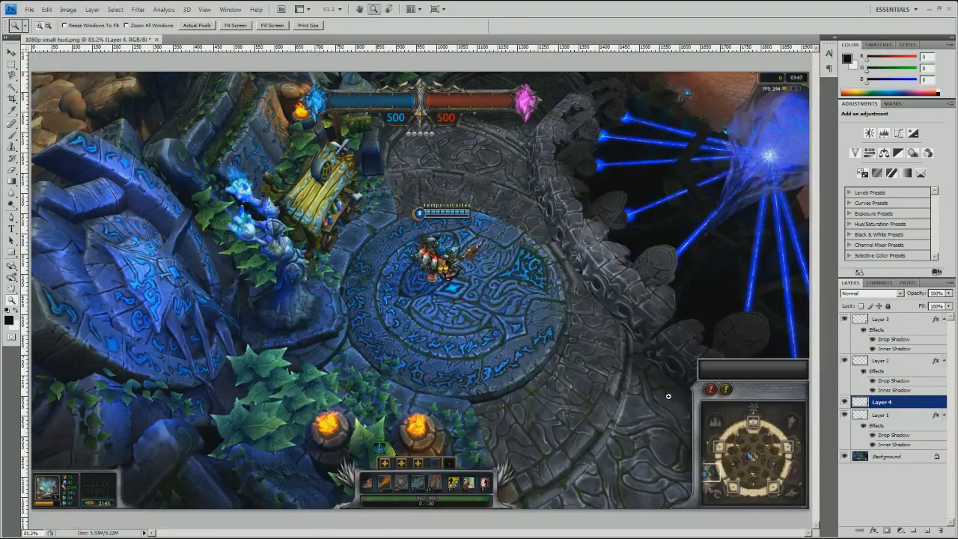
pyautogui.moveTo(179, 393)
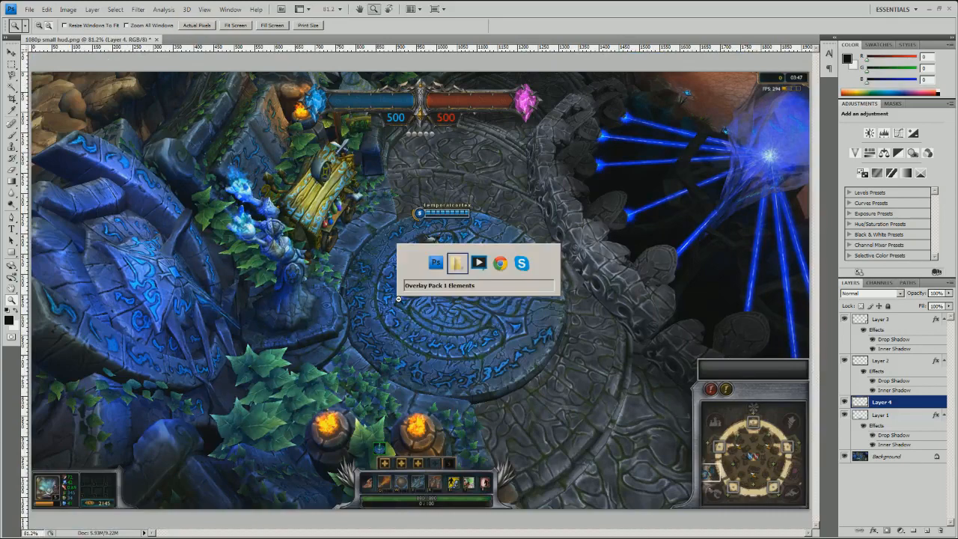
# Step: Bring the 16 9 webcam window into the HUD as Layer 5, shrunk top-left
pyautogui.click(457, 263)
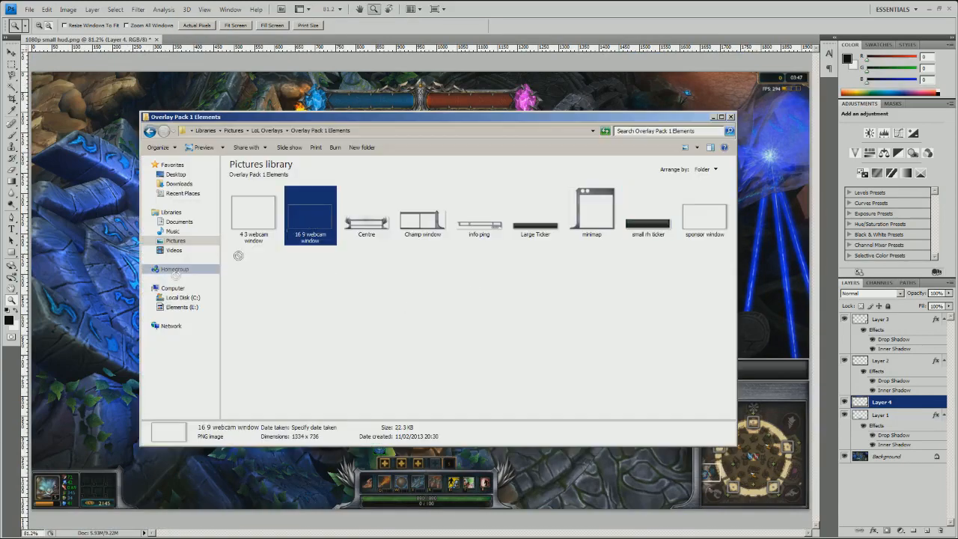
pyautogui.doubleClick(310, 212)
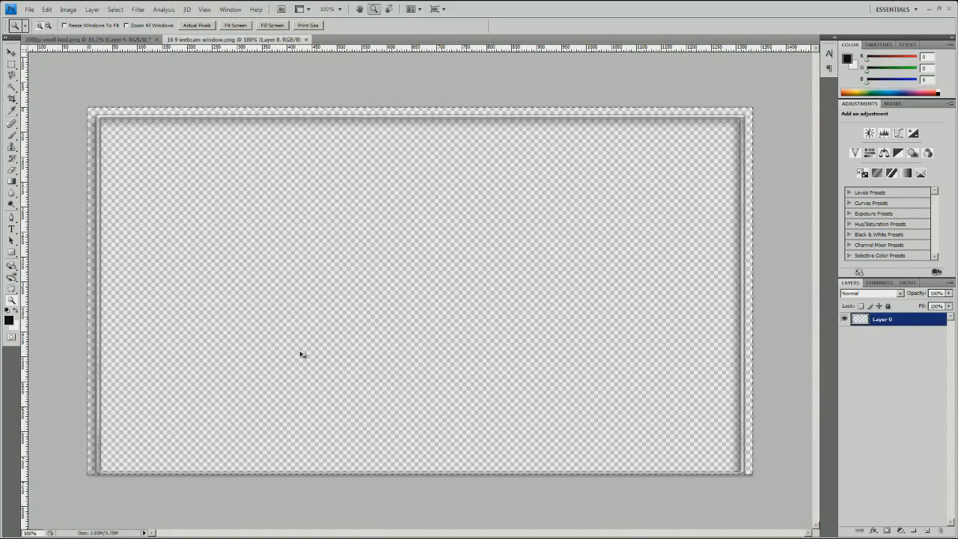
pyautogui.click(82, 39)
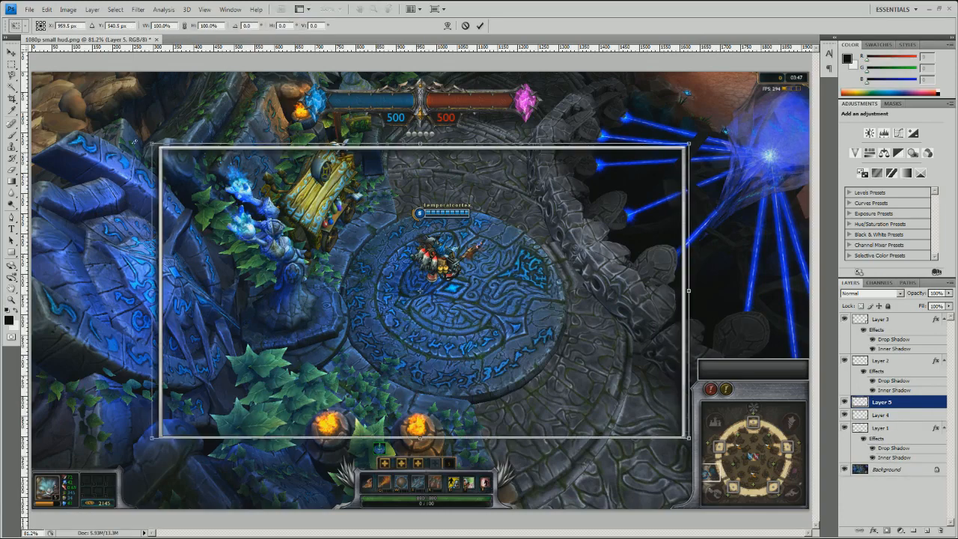
pyautogui.moveTo(688, 142); pyautogui.dragTo(640, 80)
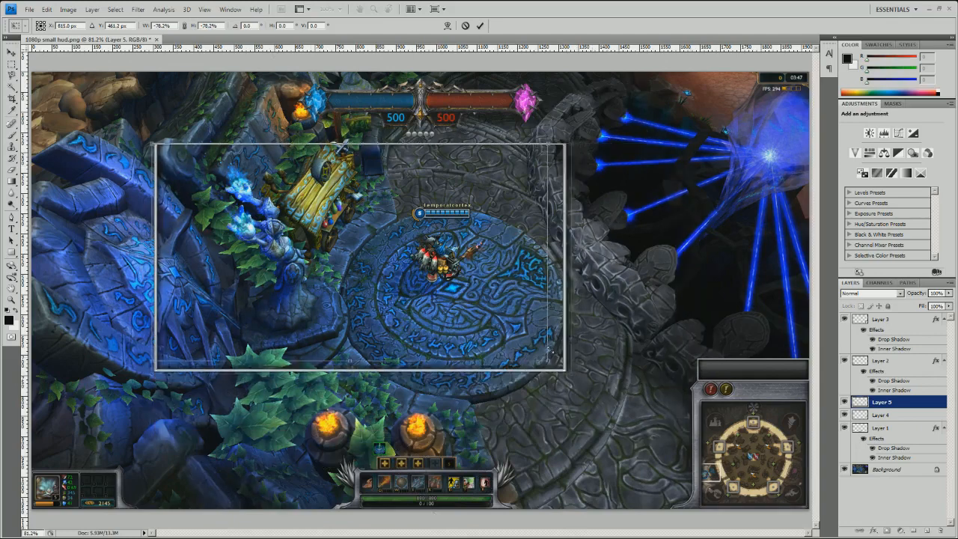
pyautogui.moveTo(553, 365); pyautogui.dragTo(370, 264)
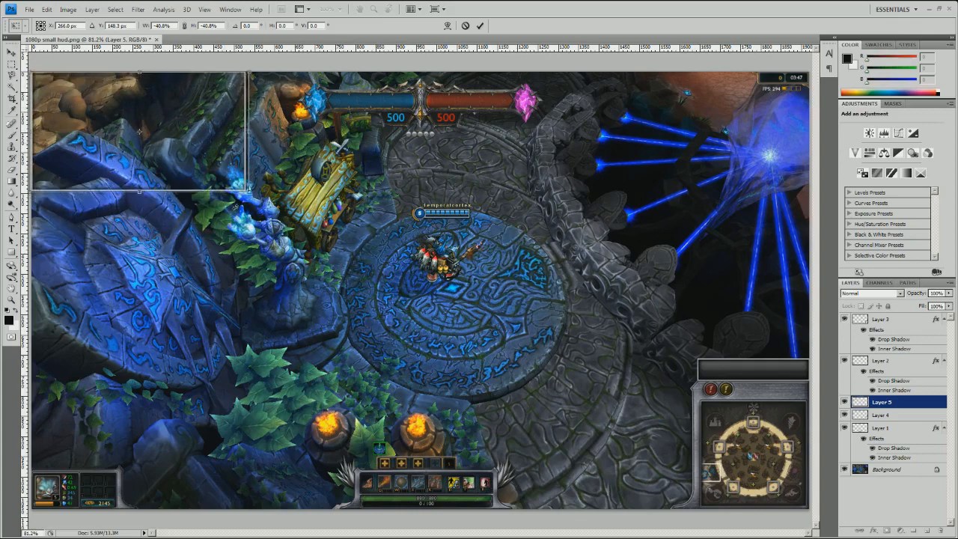
pyautogui.moveTo(250, 191); pyautogui.dragTo(213, 172)
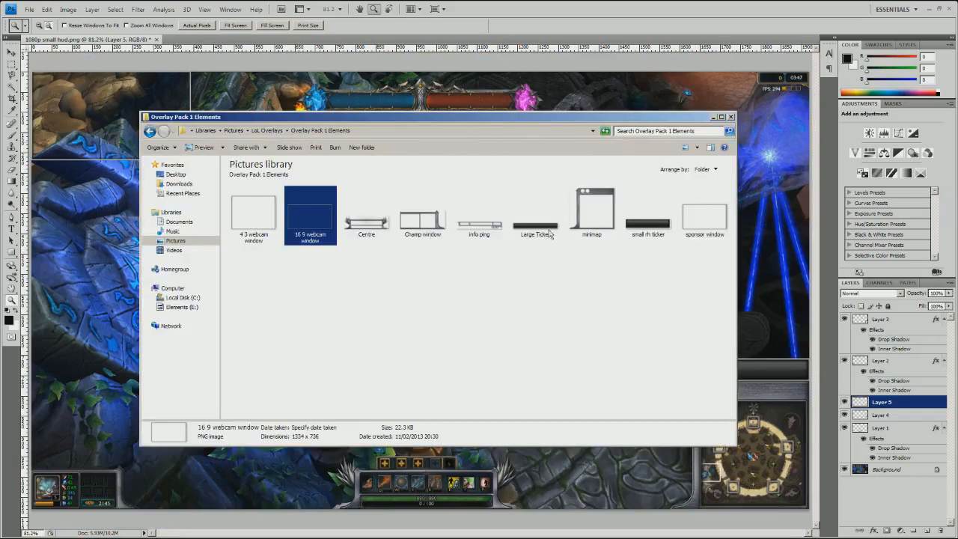
# Step: Place small rh ticker as Layer 6 above the champion panel, then Fit on Screen
pyautogui.click(649, 214)
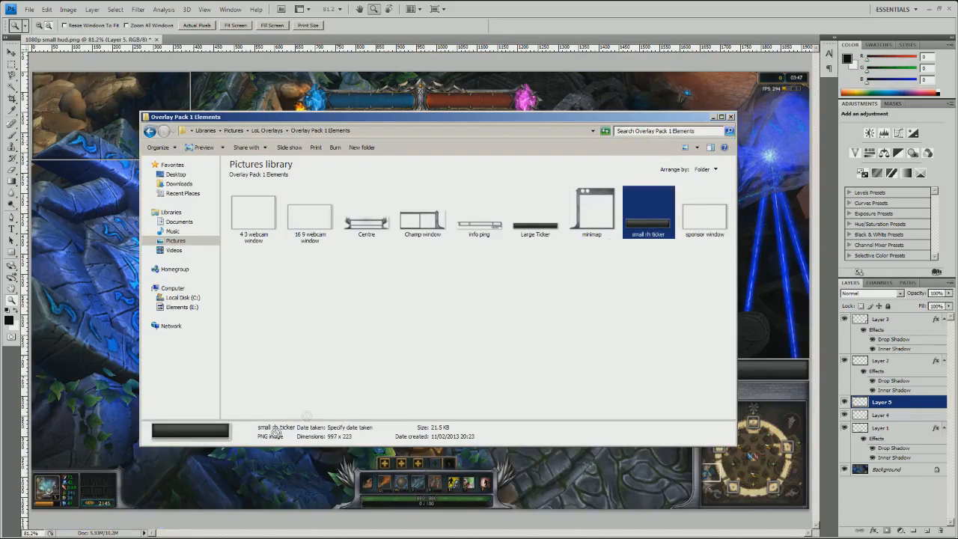
pyautogui.doubleClick(649, 212)
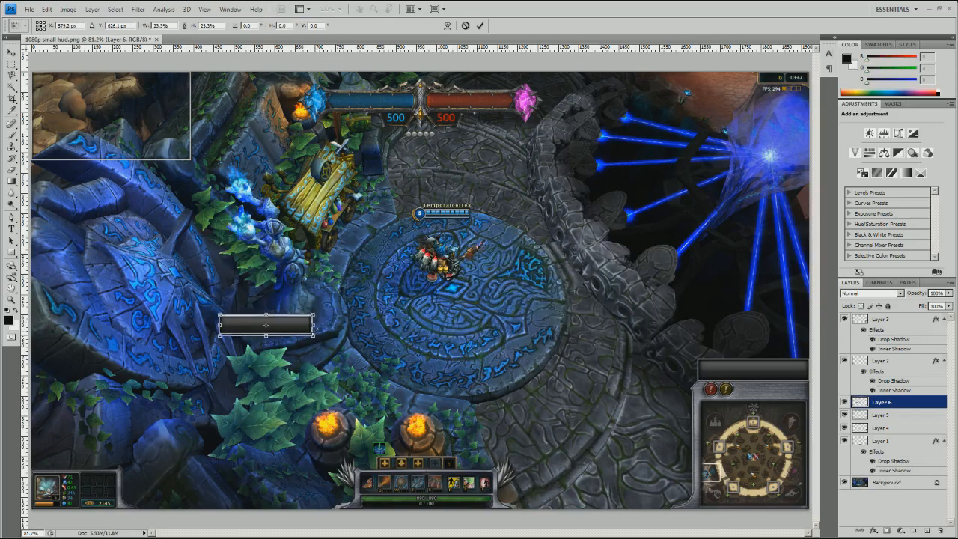
pyautogui.moveTo(266, 326); pyautogui.dragTo(79, 455)
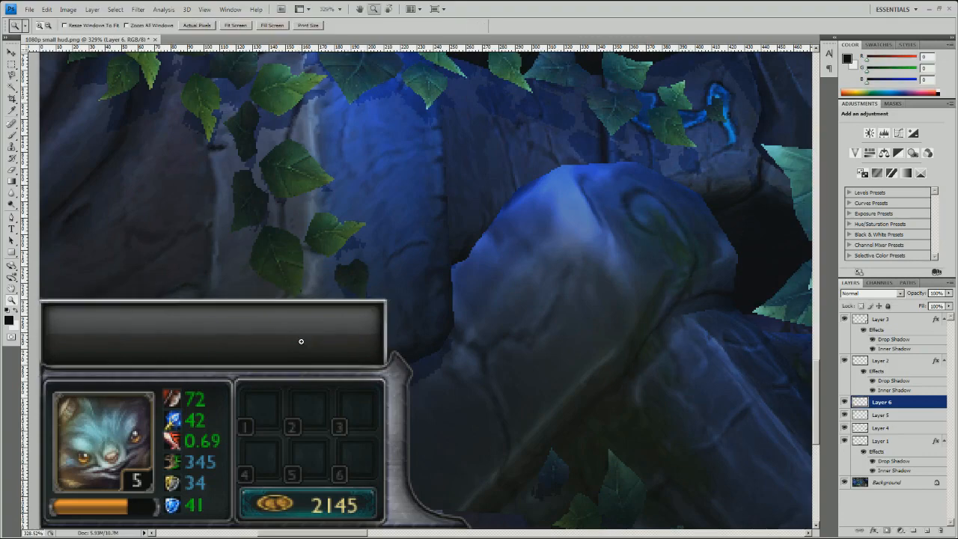
pyautogui.rightClick(301, 341)
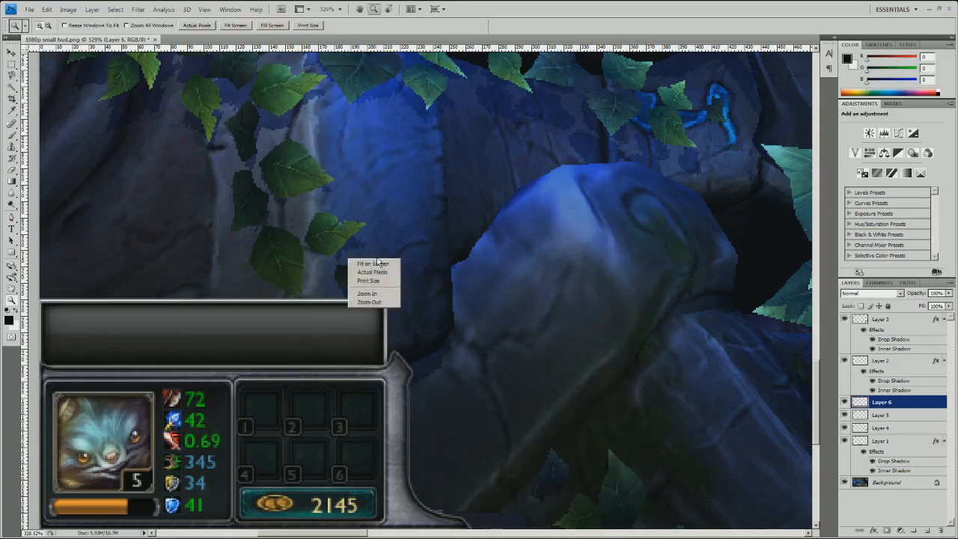
pyautogui.click(372, 264)
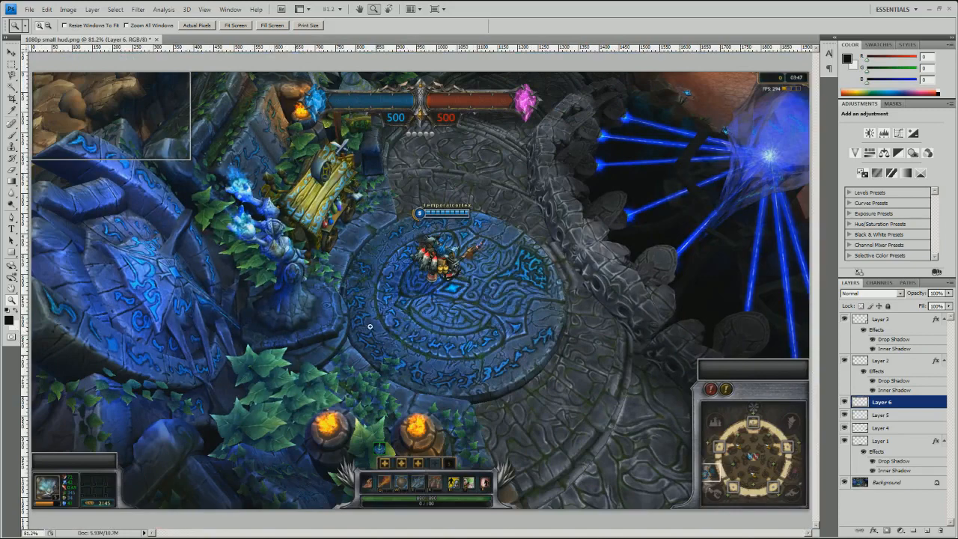
pyautogui.moveTo(681, 290)
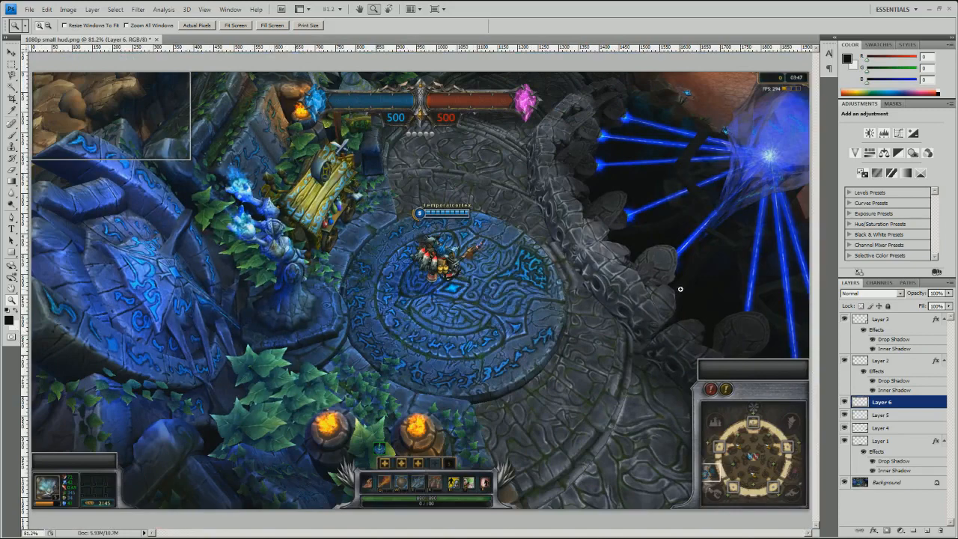
pyautogui.moveTo(307, 174)
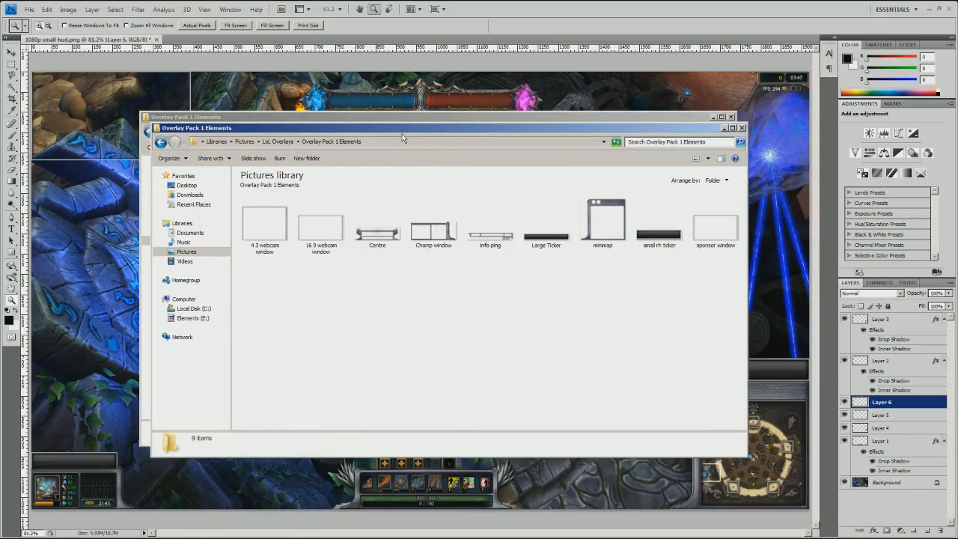
# Step: Open a fresh 1600x900 screenshot and the Centre overlay image in Photoshop
pyautogui.click(649, 212)
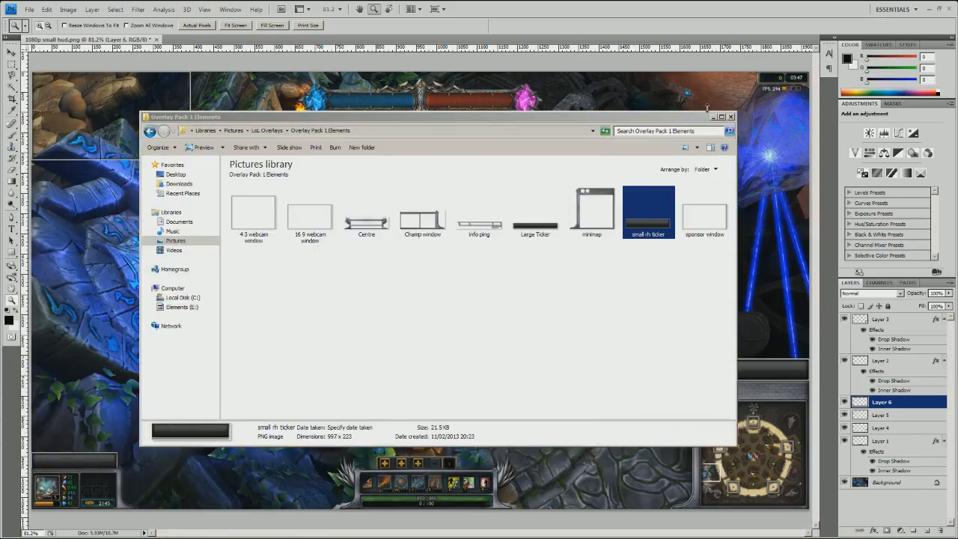
pyautogui.click(731, 117)
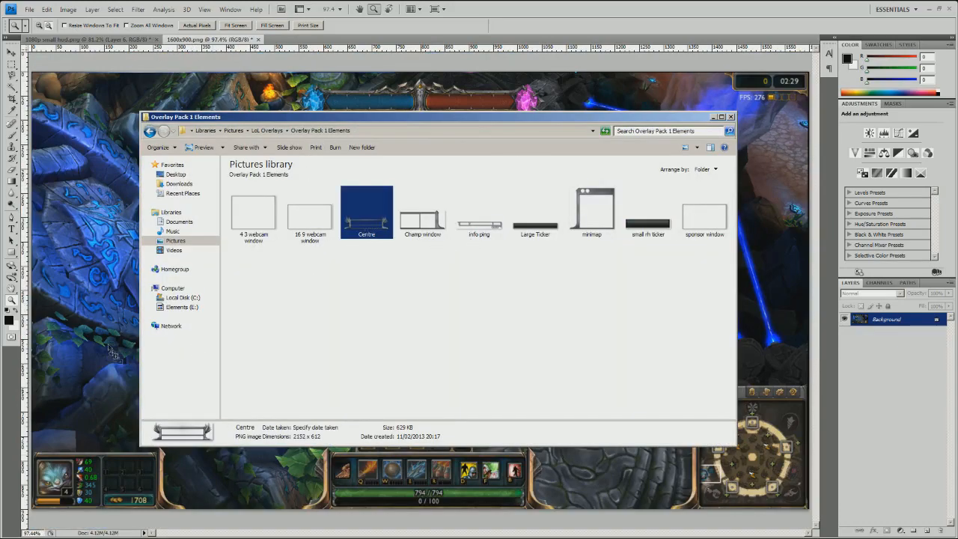
pyautogui.doubleClick(367, 213)
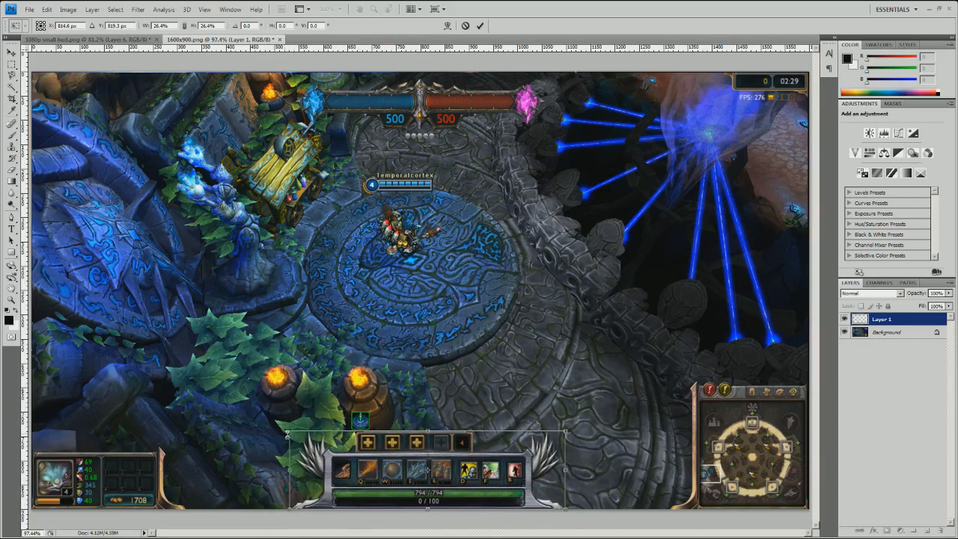
pyautogui.moveTo(470, 437)
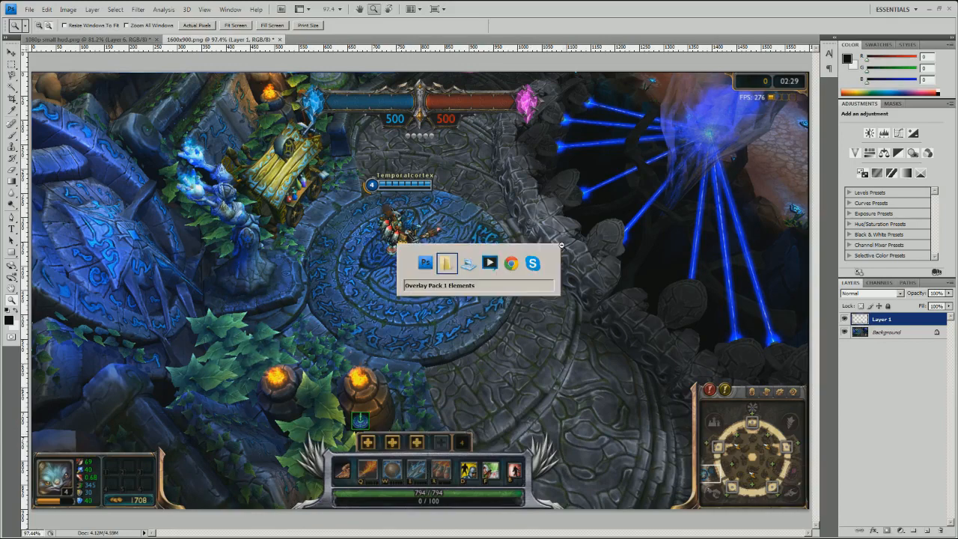
# Step: Add the Champ window overlay as Layer 2, zoom to check, then Fit on Screen
pyautogui.click(446, 263)
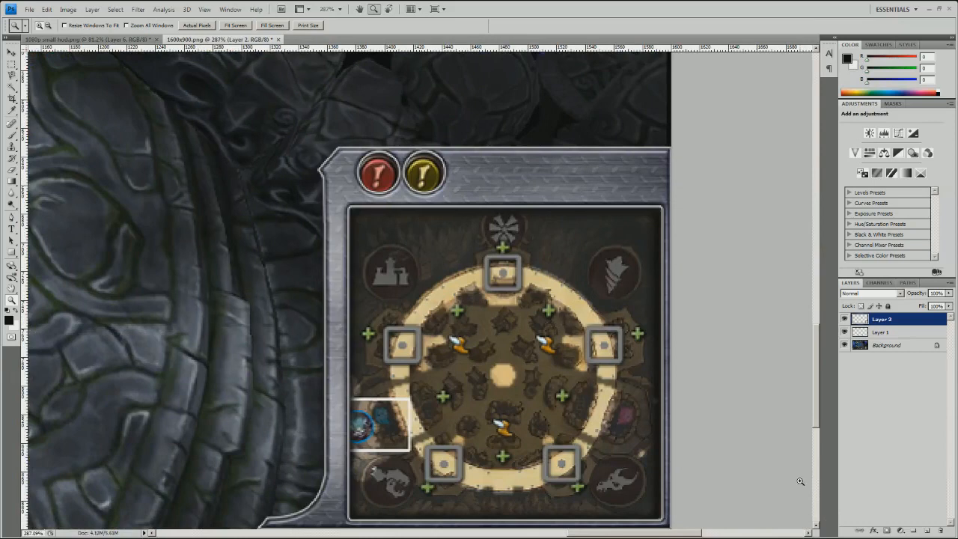
pyautogui.click(12, 53)
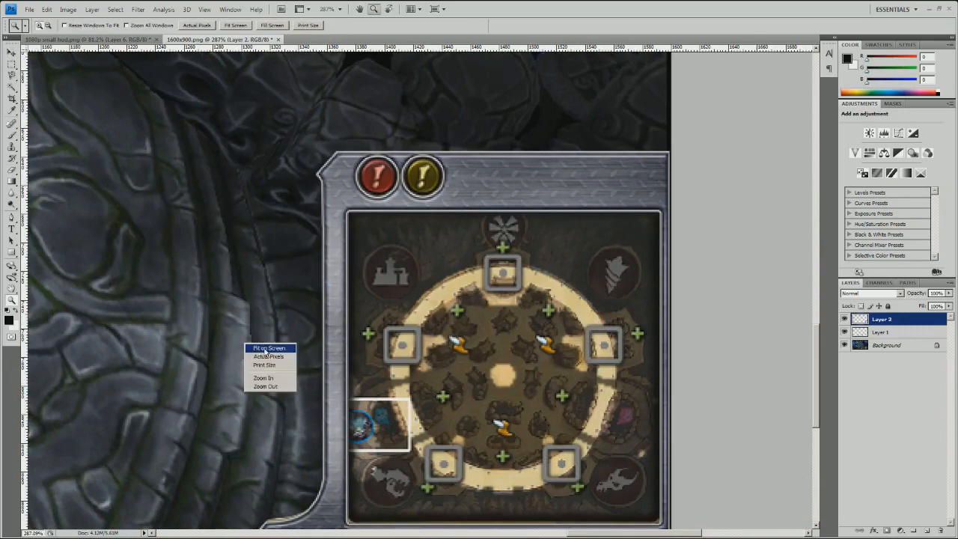
pyautogui.click(268, 347)
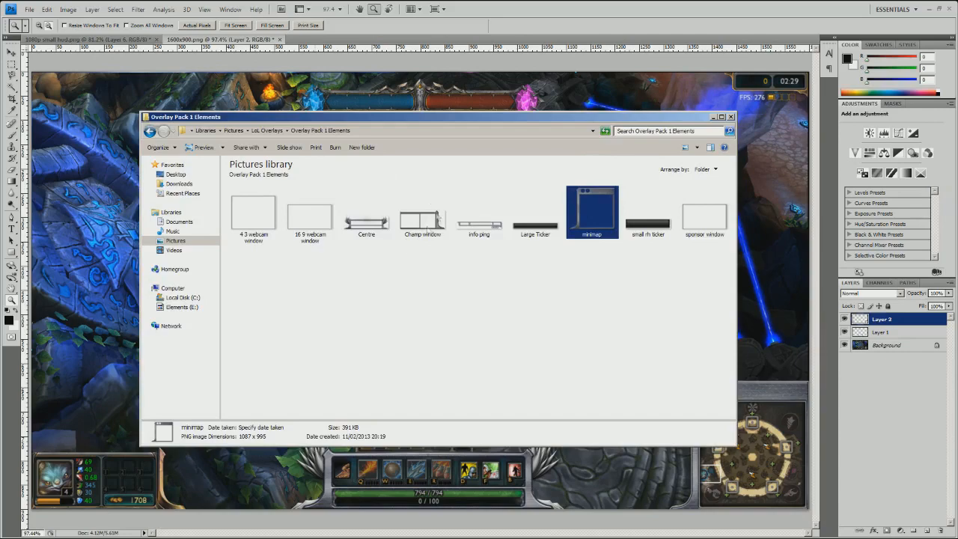
# Step: Open the minimap.png overlay image
pyautogui.doubleClick(422, 213)
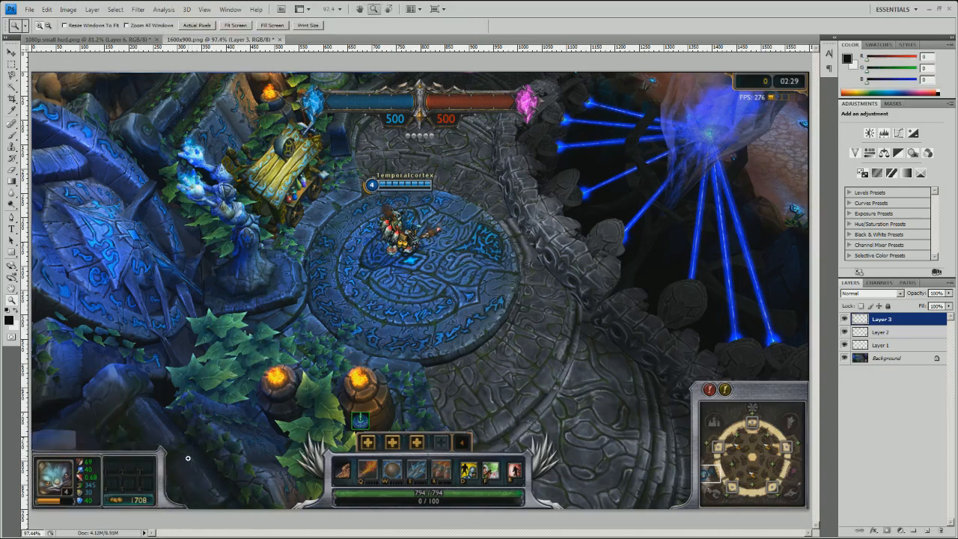
pyautogui.moveTo(266, 412)
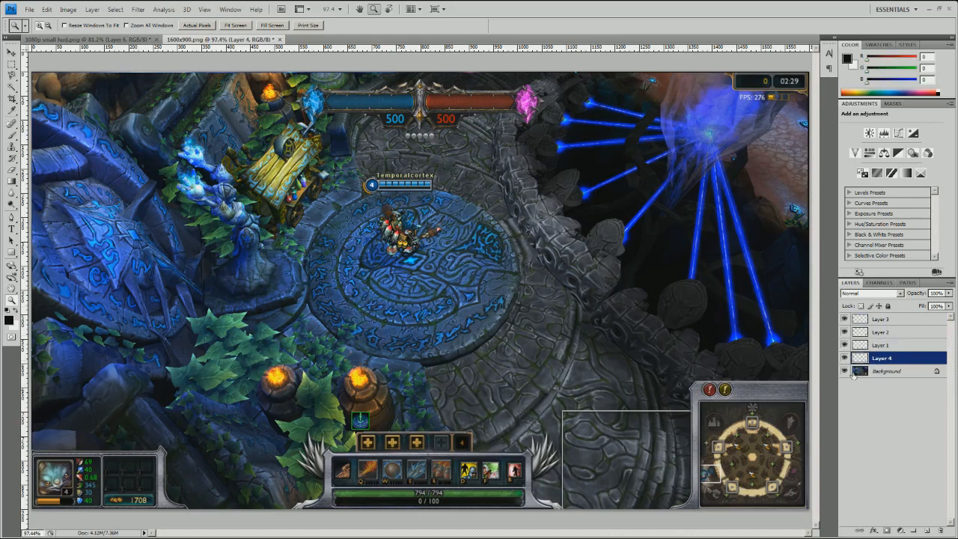
# Step: Hide the Background screenshot layer to preview the overlays alone
pyautogui.click(844, 371)
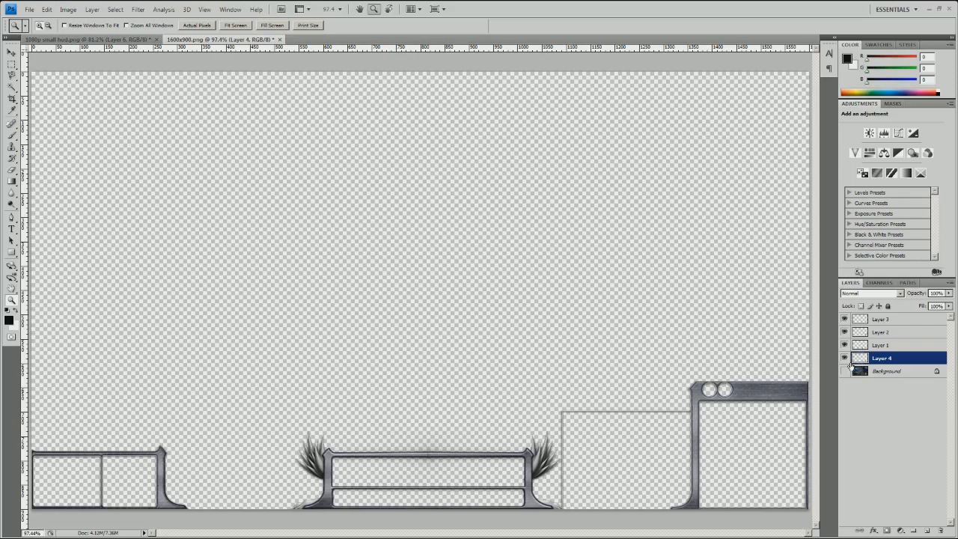
pyautogui.moveTo(829, 353)
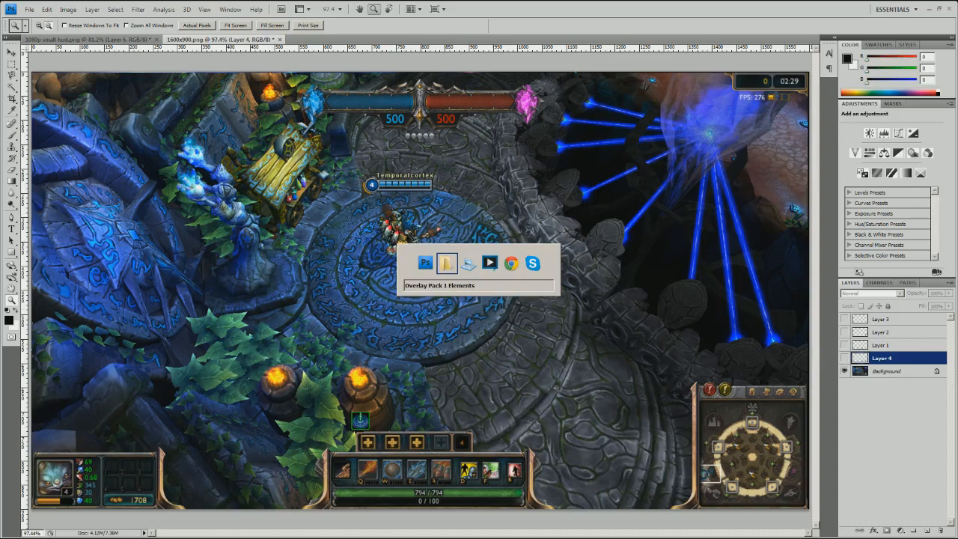
# Step: Add a new layer and browse toward the LoL UI Overlay Pack 2 folder
pyautogui.click(447, 263)
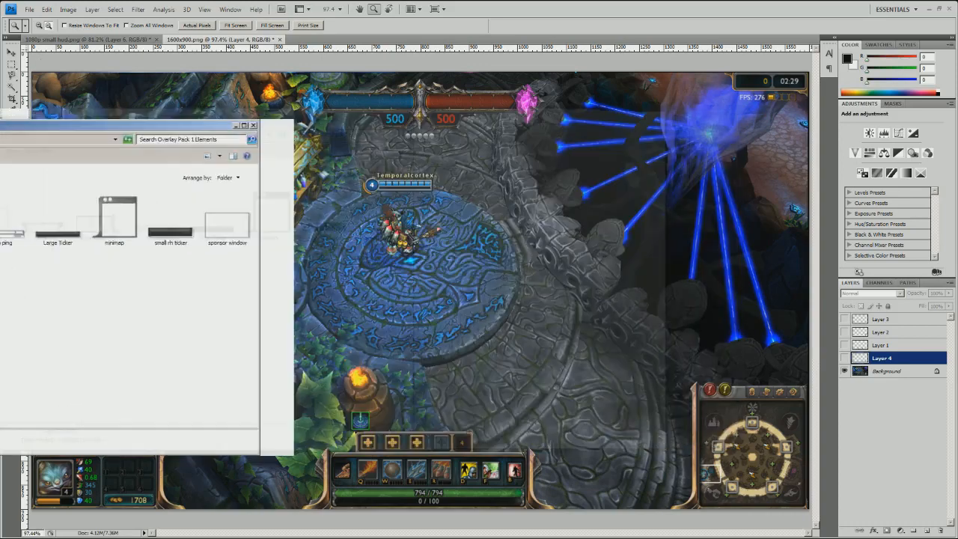
pyautogui.click(254, 125)
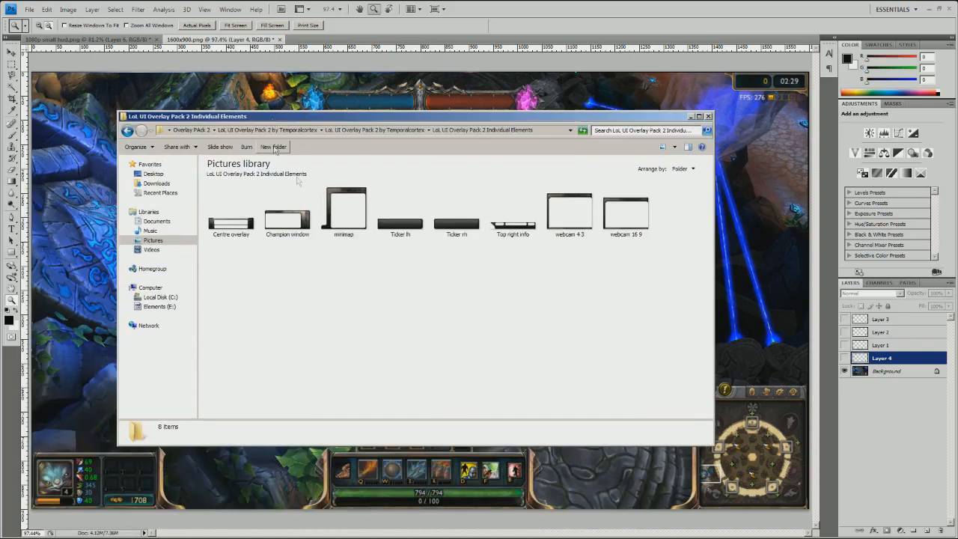
pyautogui.moveTo(438, 248)
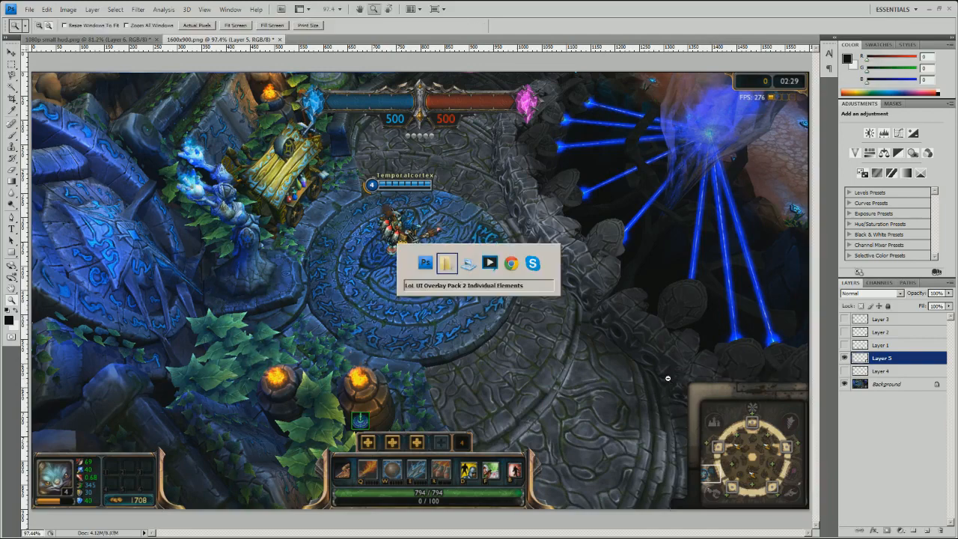
# Step: Open Champion window.png and Centre overlay.png from Overlay Pack 2
pyautogui.click(446, 263)
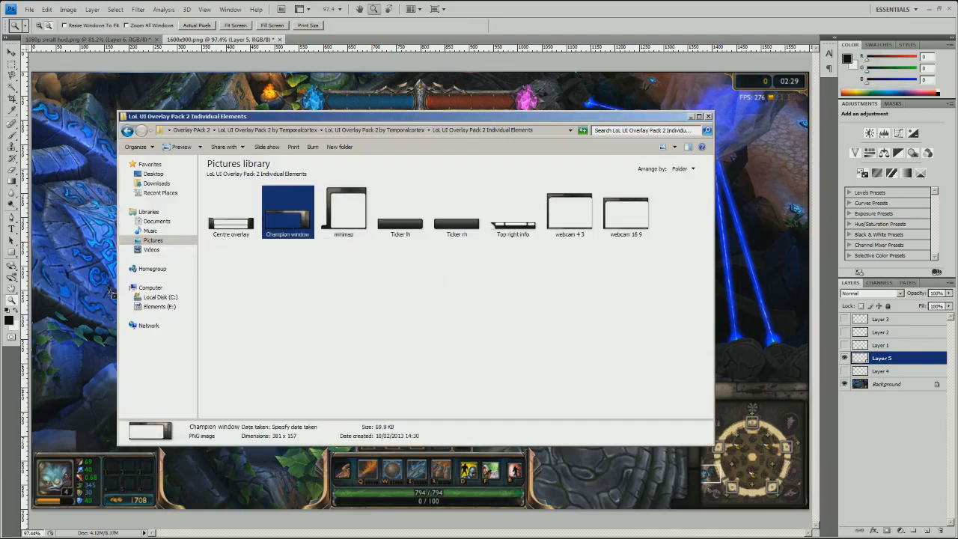
pyautogui.doubleClick(287, 200)
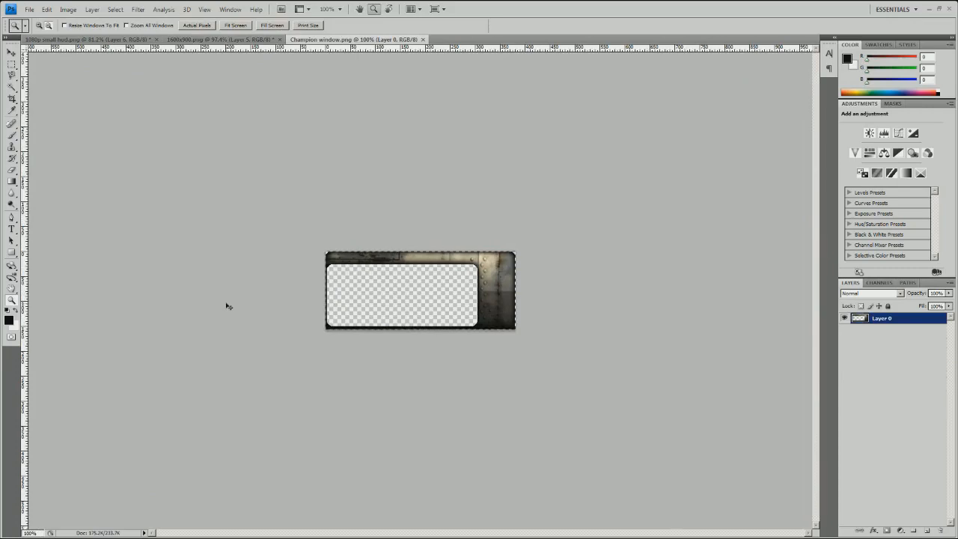
pyautogui.click(225, 39)
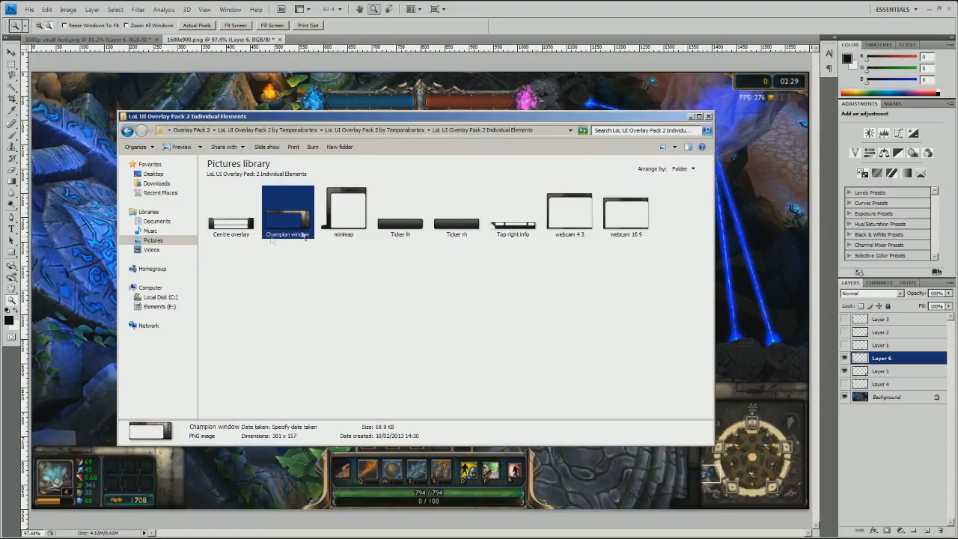
pyautogui.click(231, 209)
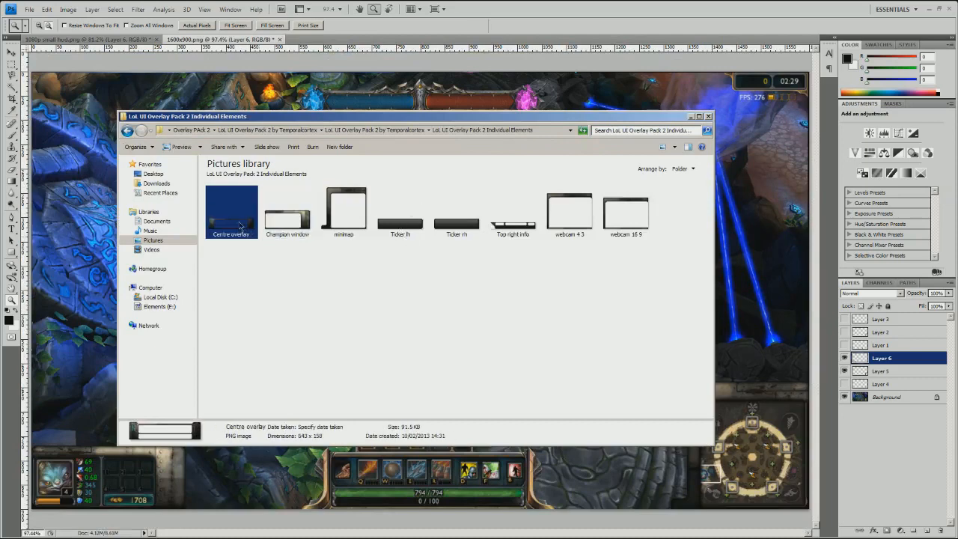
pyautogui.doubleClick(231, 212)
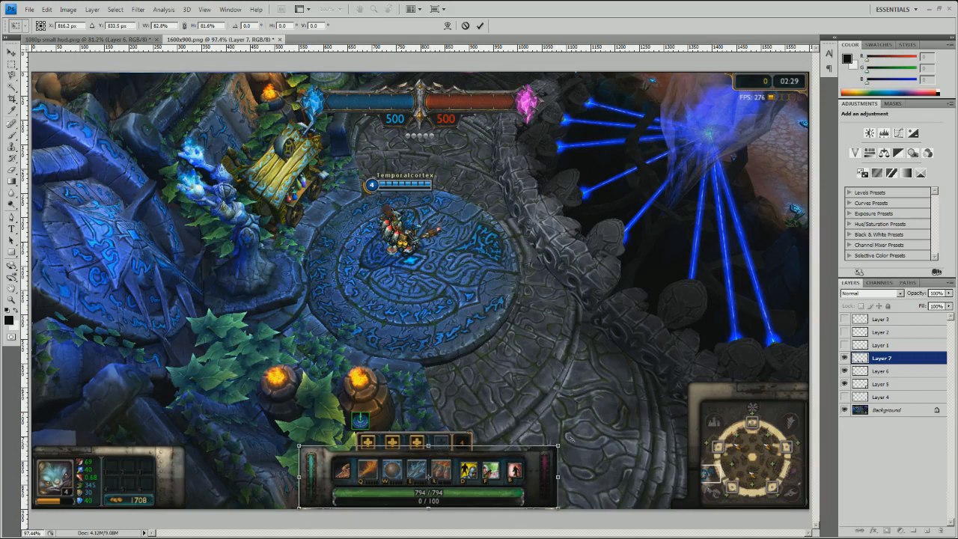
# Step: Commit the centre overlay's Free Transform around the ability bar
pyautogui.click(11, 53)
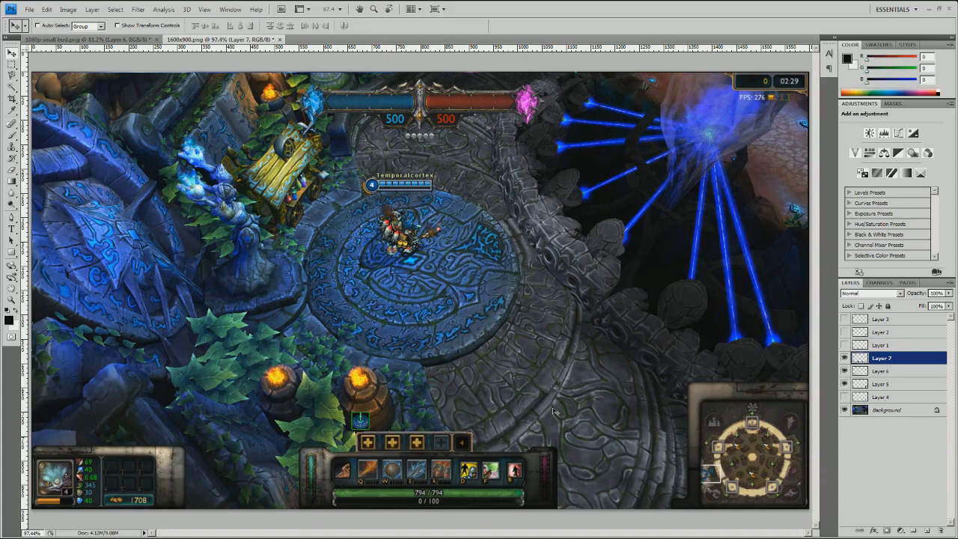
pyautogui.moveTo(555, 410)
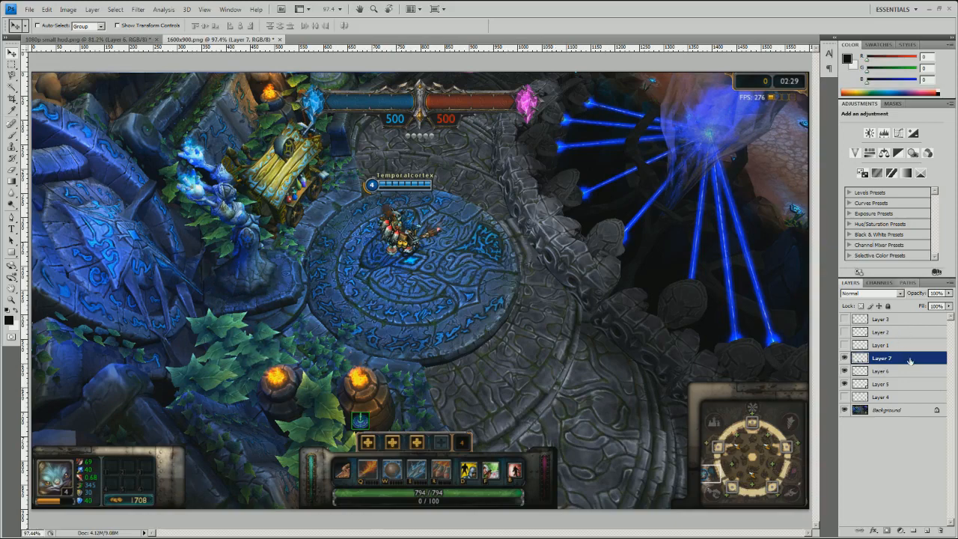
# Step: Give Layer 7 a red Color Overlay effect
pyautogui.doubleClick(882, 357)
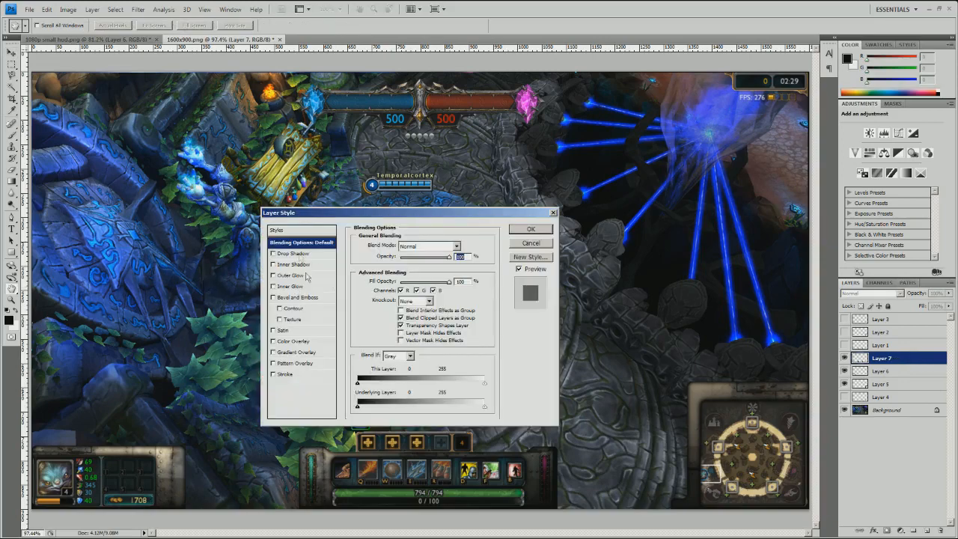
pyautogui.click(295, 341)
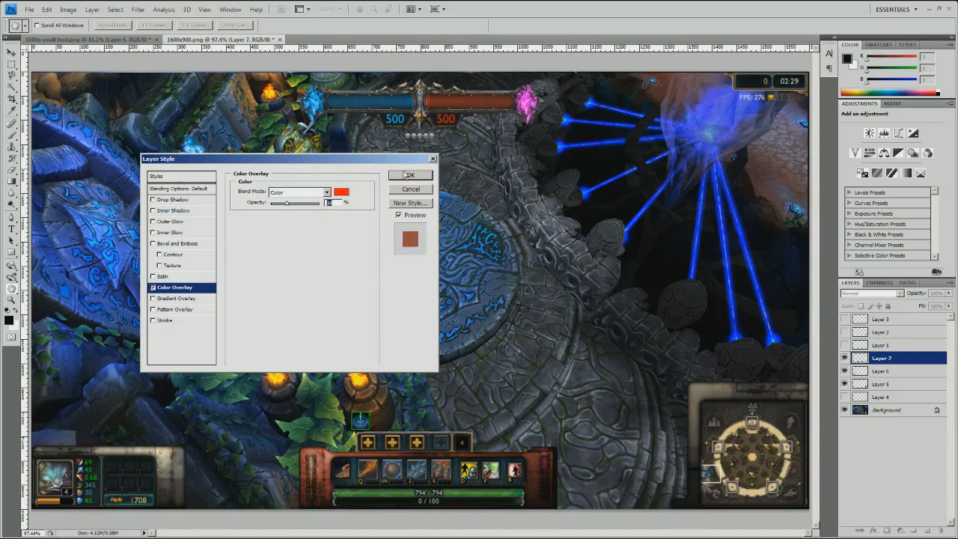
pyautogui.click(409, 174)
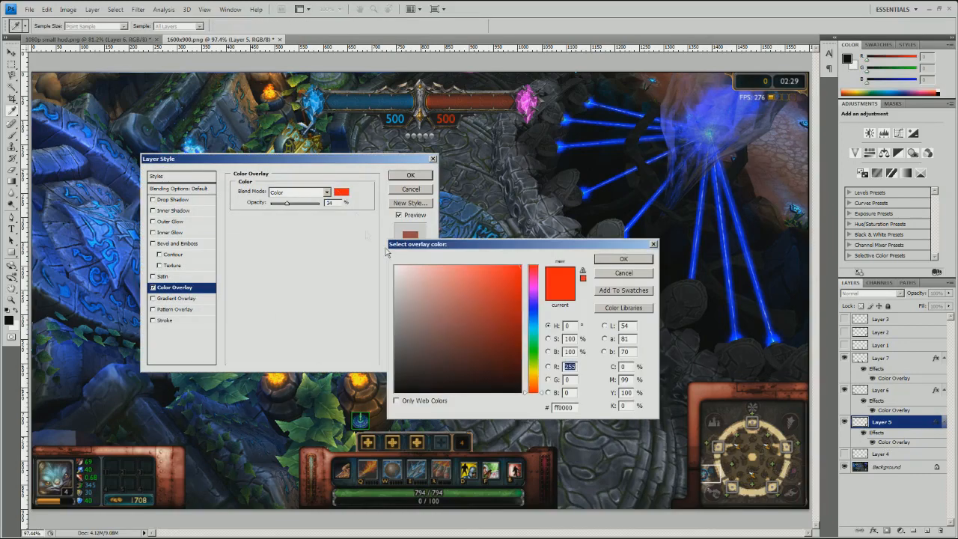
# Step: Make Layer 5's overlay blue, test Overlay and Linear Dodge, then settle on Color
pyautogui.click(532, 343)
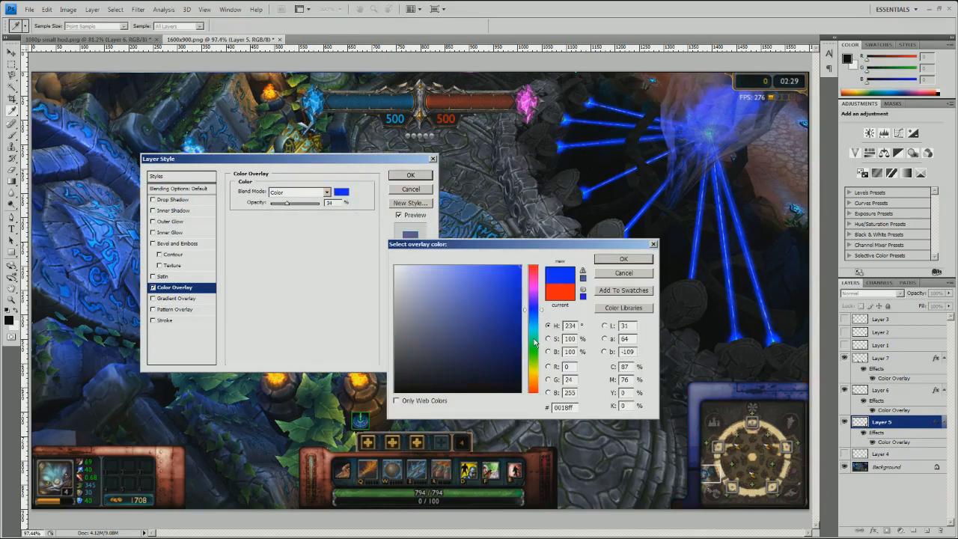
pyautogui.click(624, 258)
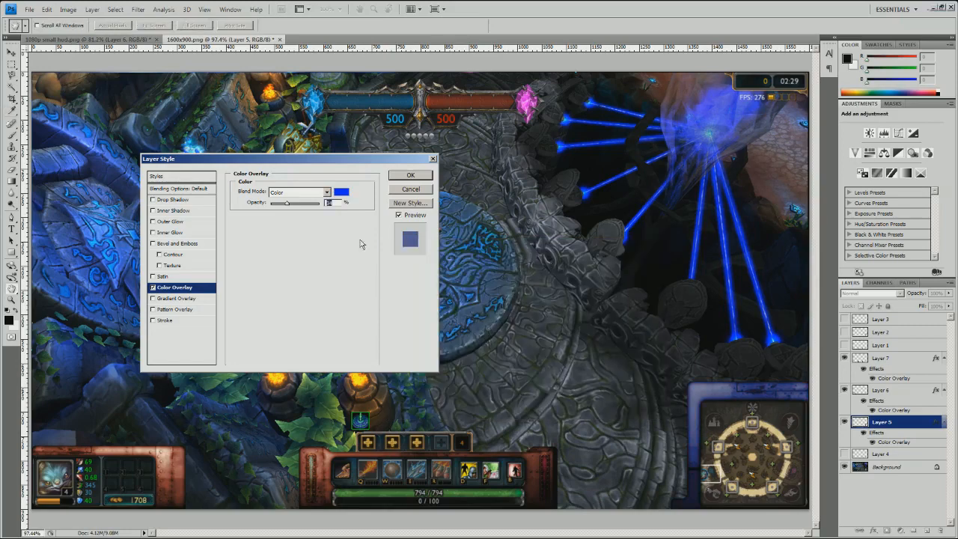
pyautogui.click(325, 192)
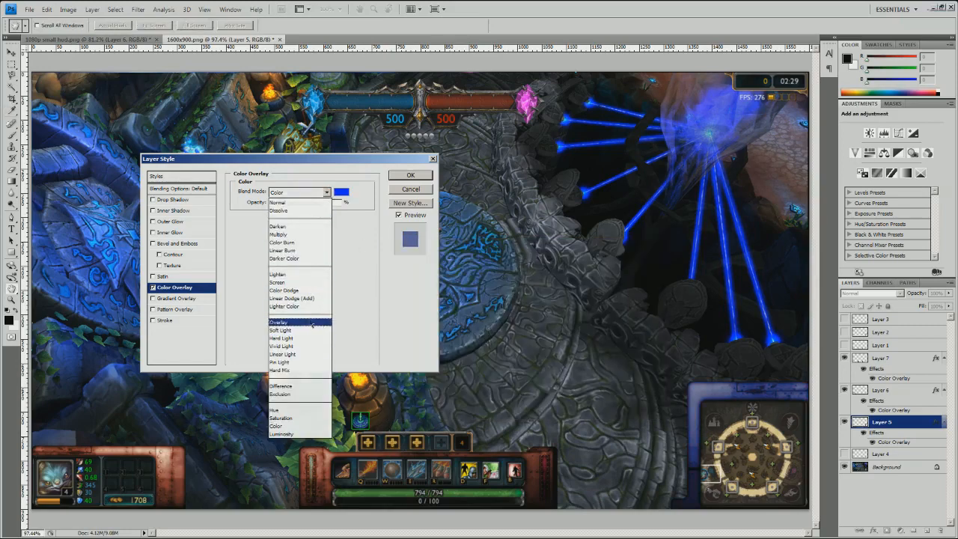
pyautogui.click(278, 322)
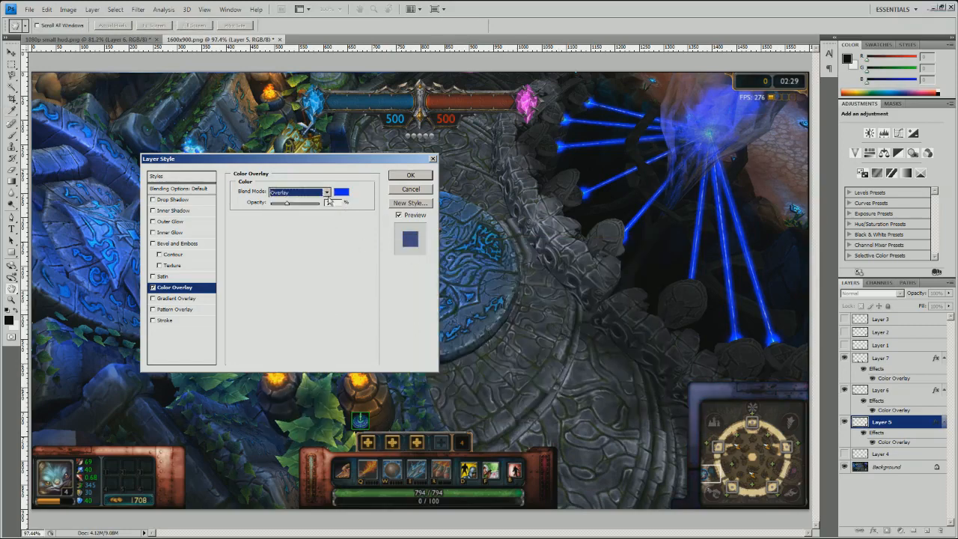
pyautogui.click(299, 192)
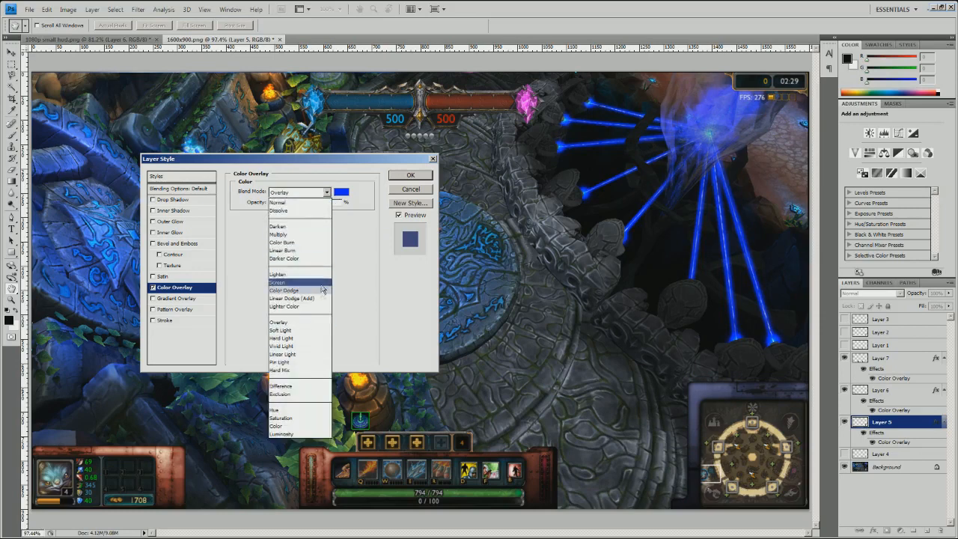
pyautogui.click(291, 298)
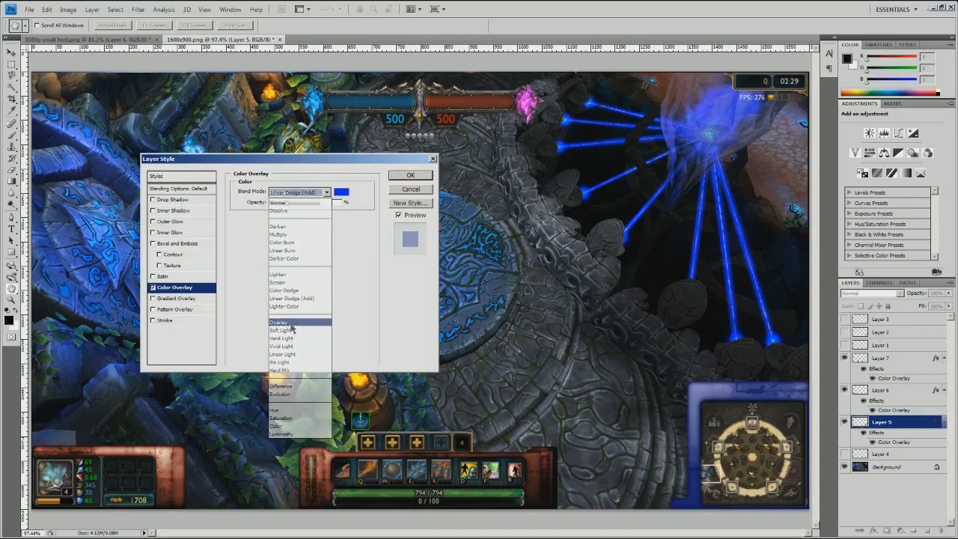
pyautogui.click(278, 322)
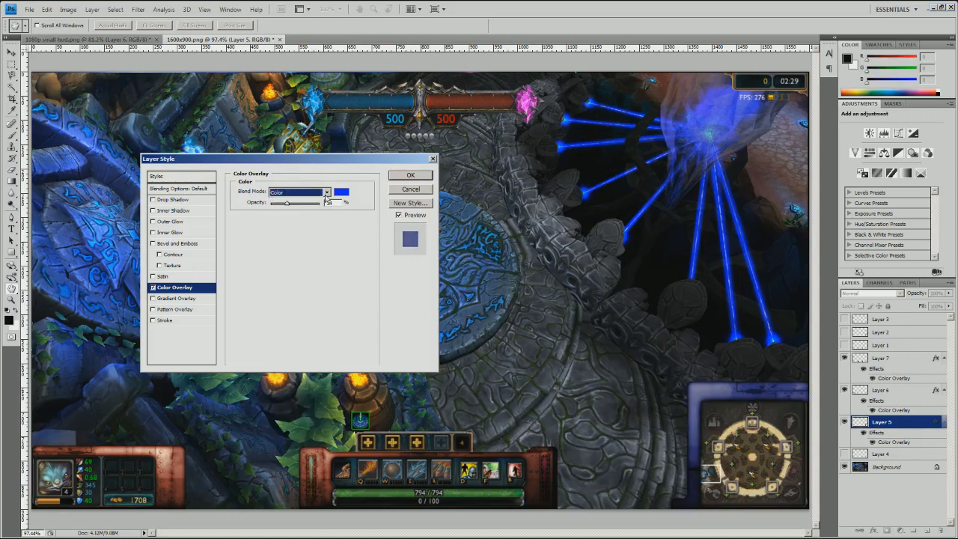
pyautogui.click(299, 193)
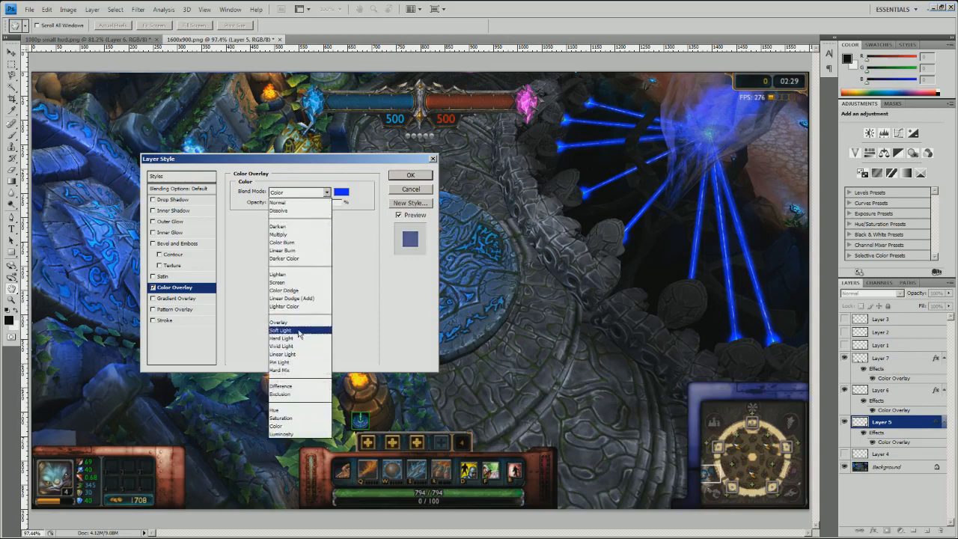
pyautogui.click(410, 175)
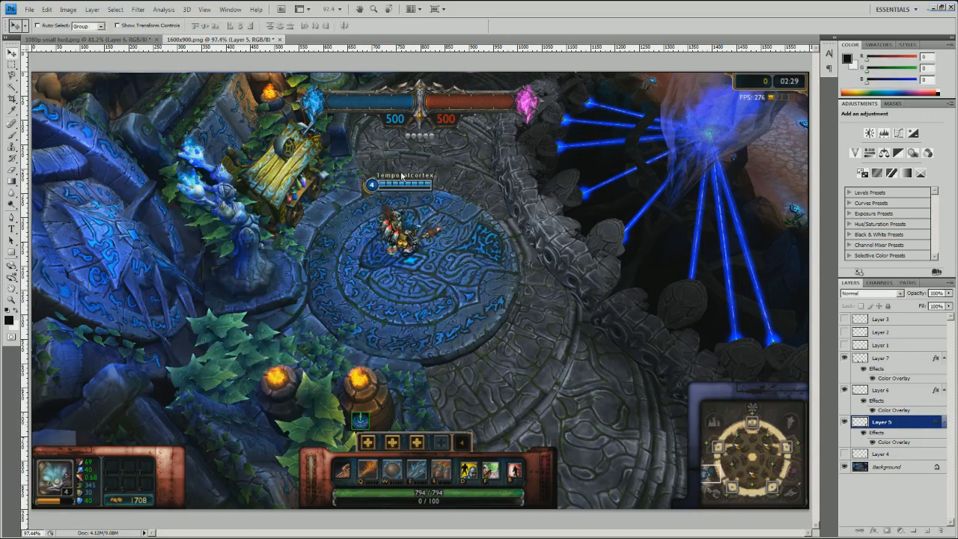